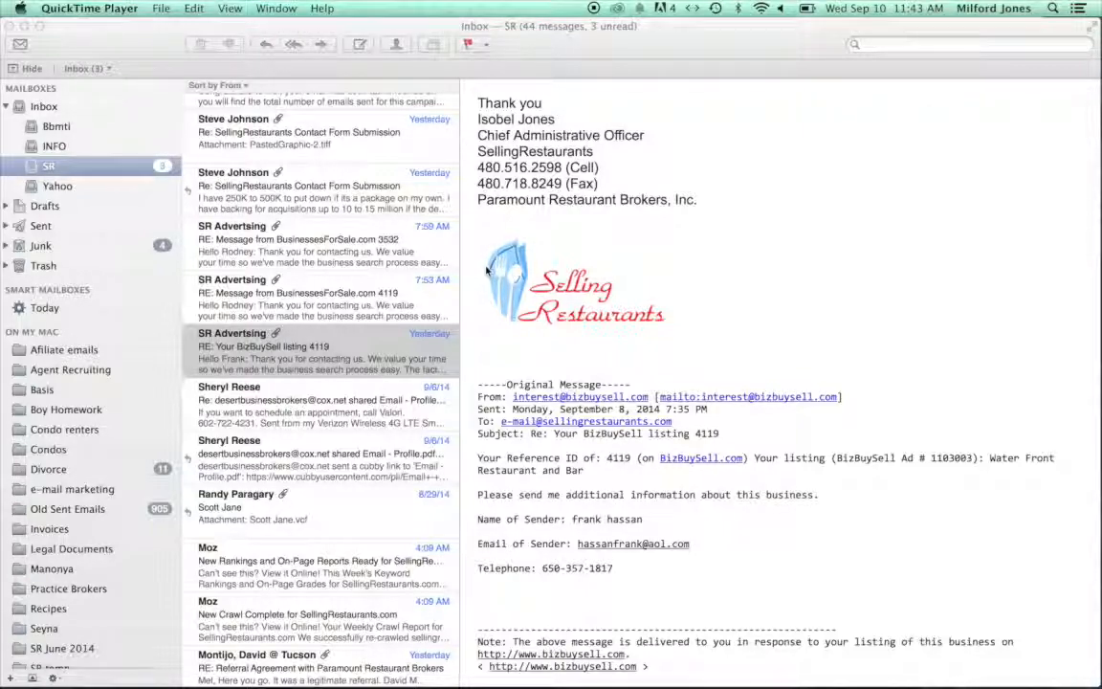
pyautogui.moveTo(675, 367)
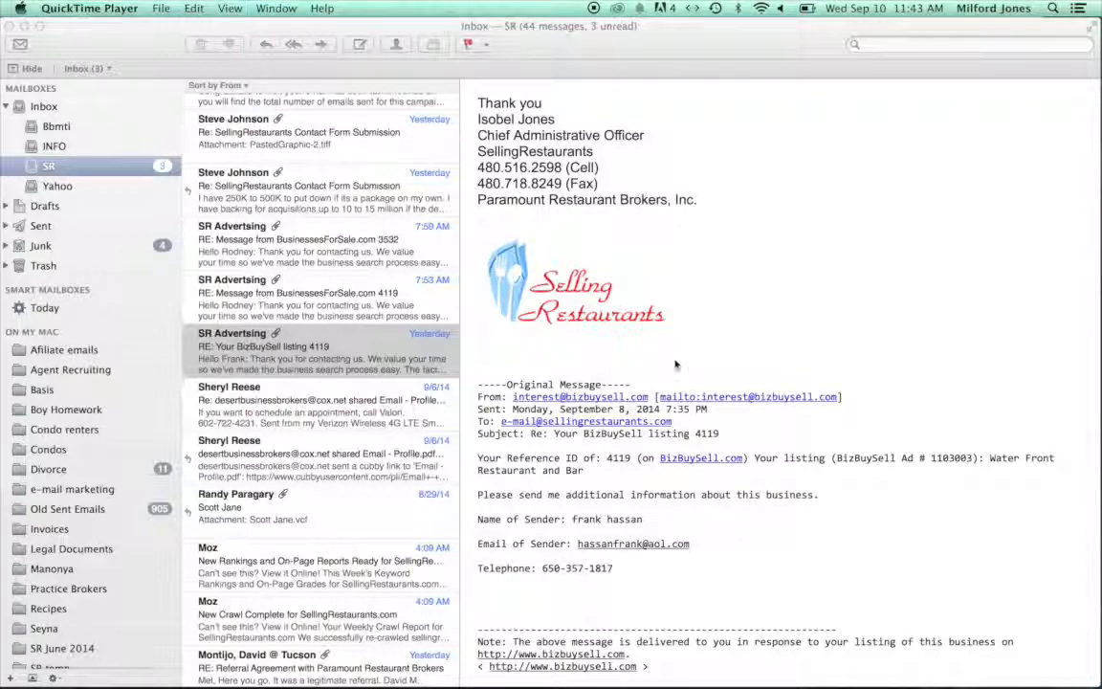
pyautogui.moveTo(669, 584)
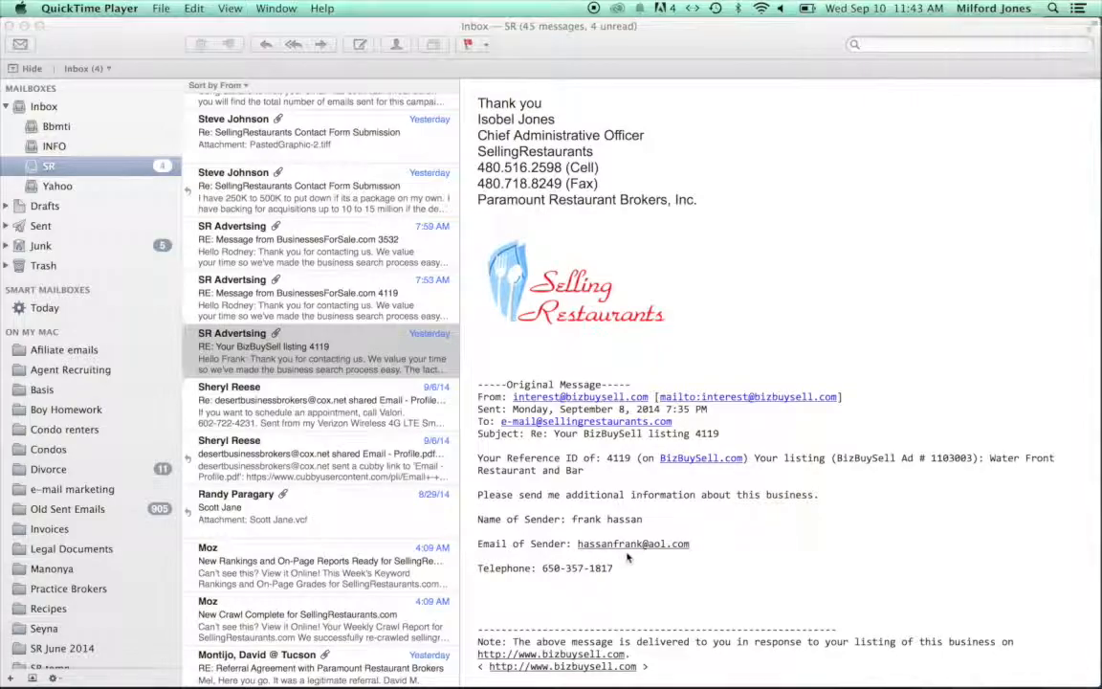
pyautogui.moveTo(653, 558)
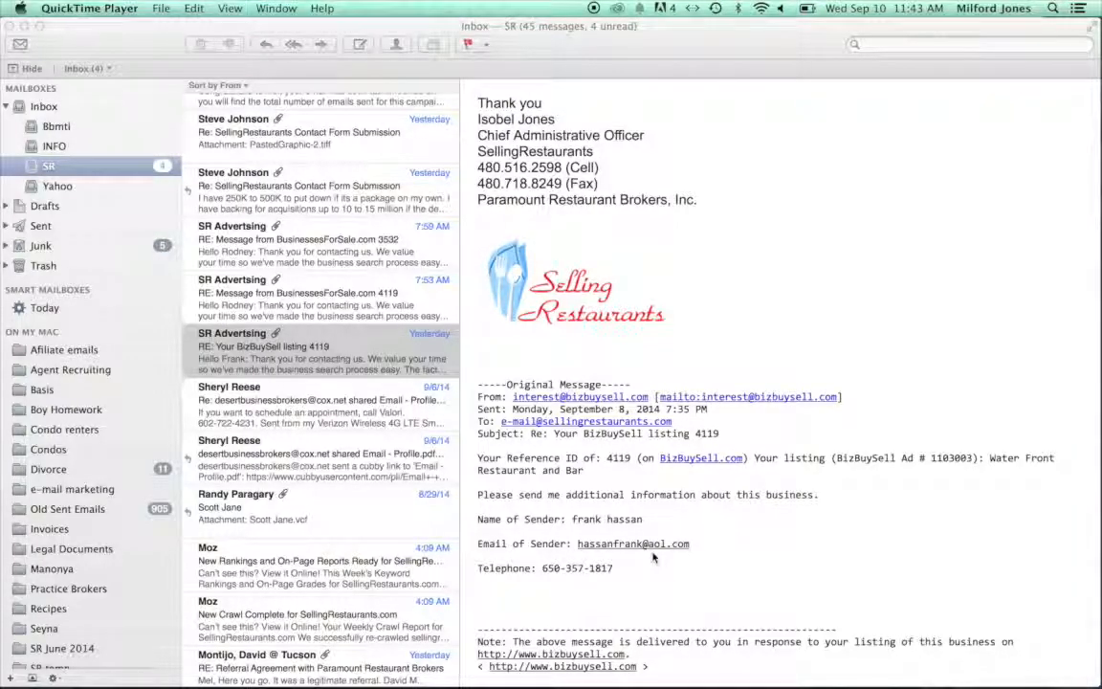
pyautogui.moveTo(583, 575)
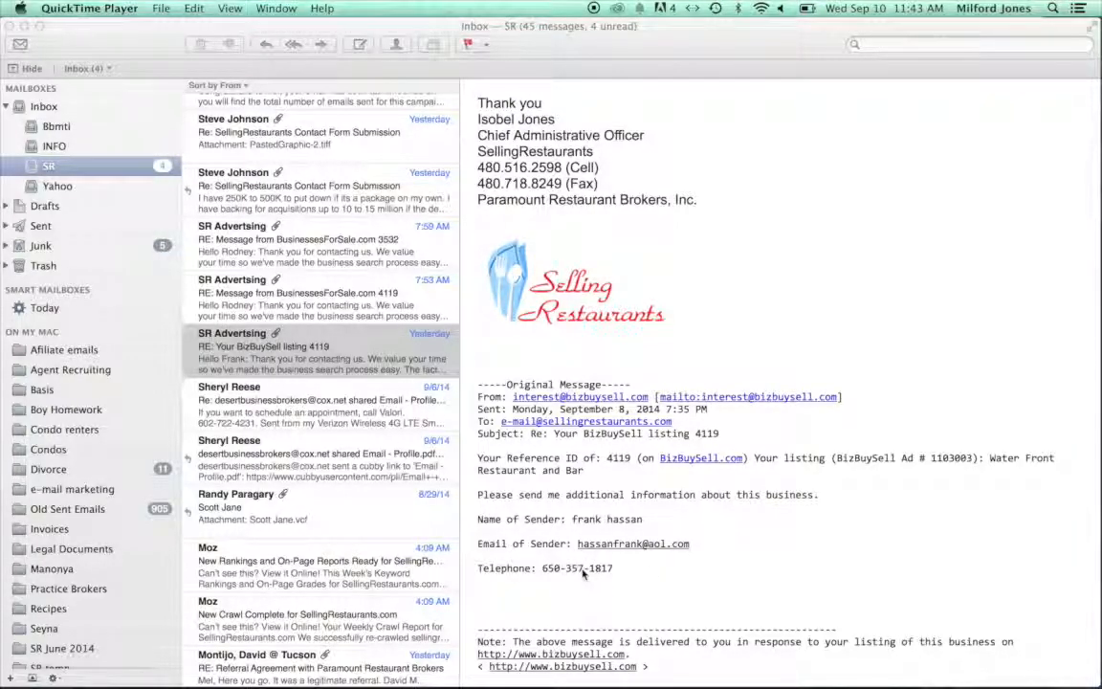
pyautogui.moveTo(695, 554)
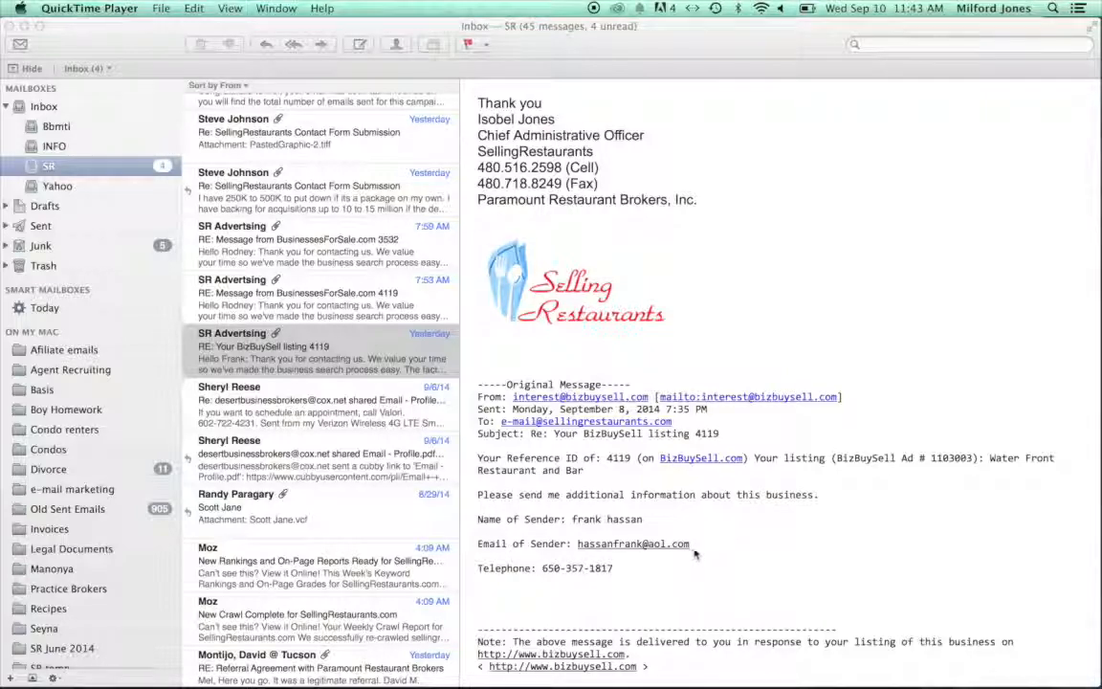
pyautogui.doubleClick(633, 543)
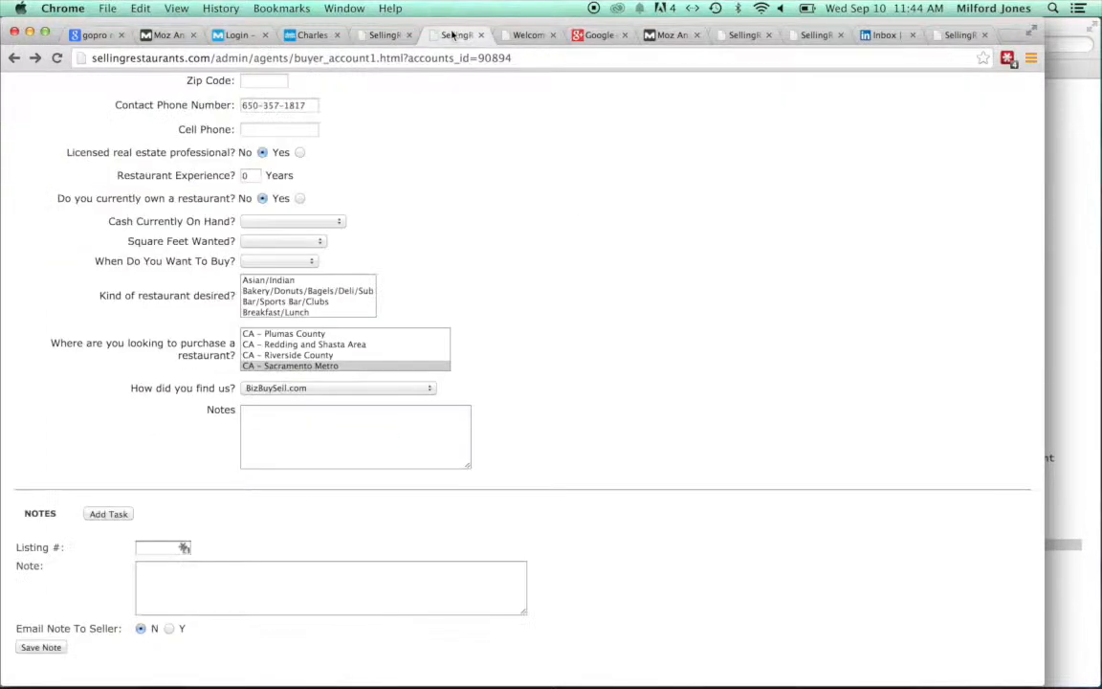
pyautogui.scroll(3)
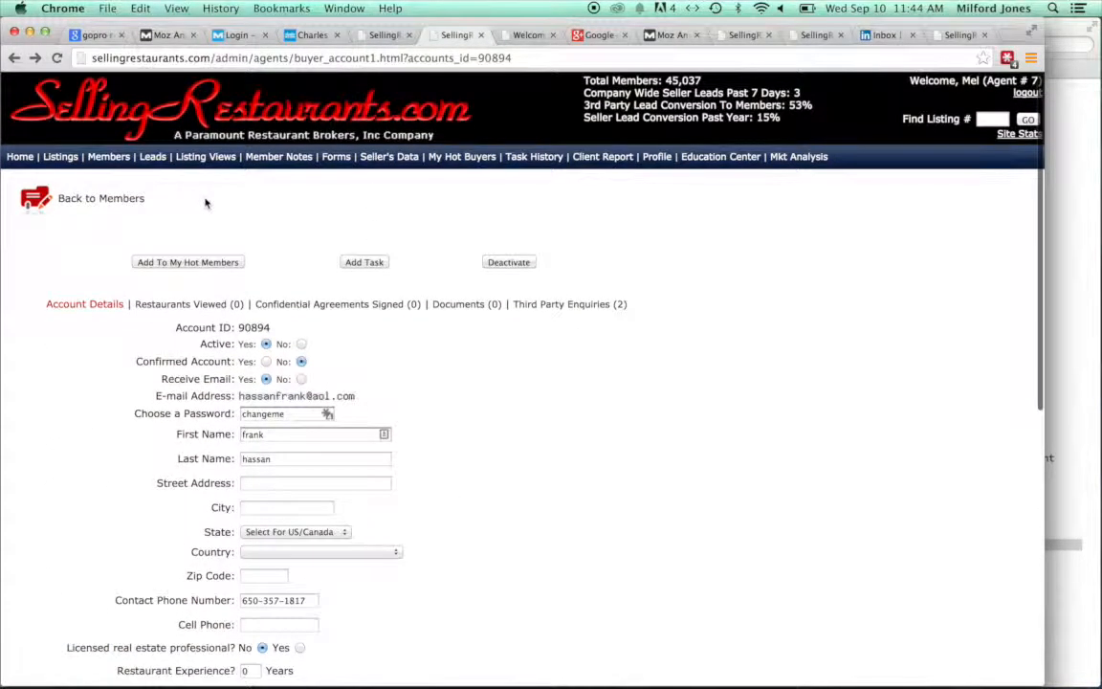
pyautogui.click(108, 156)
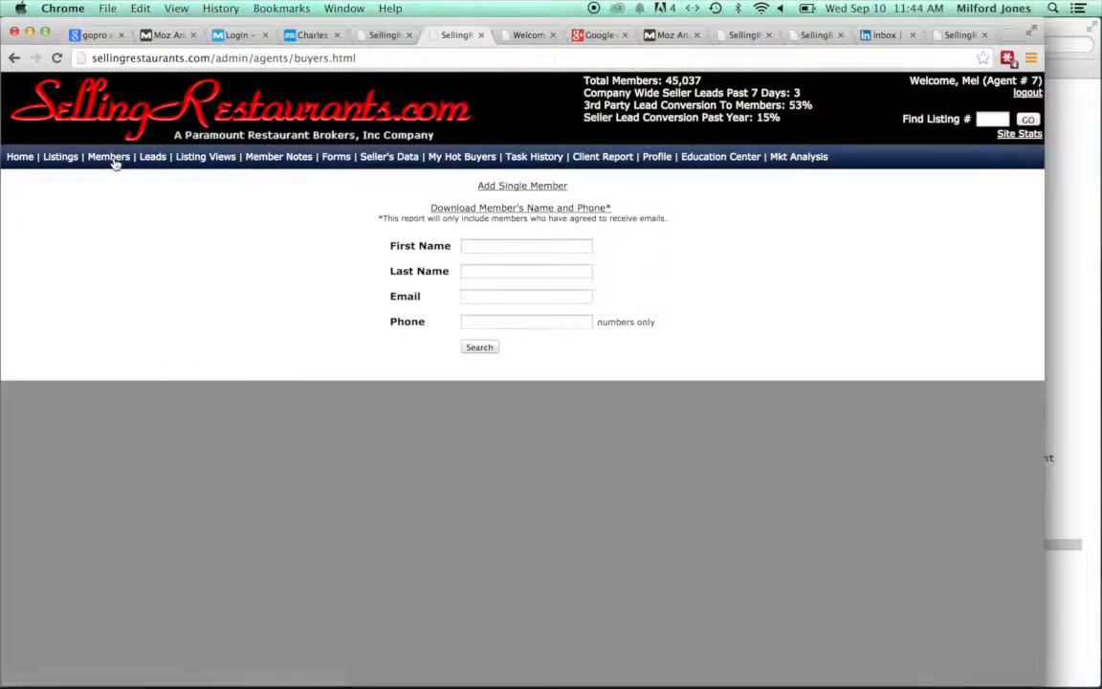
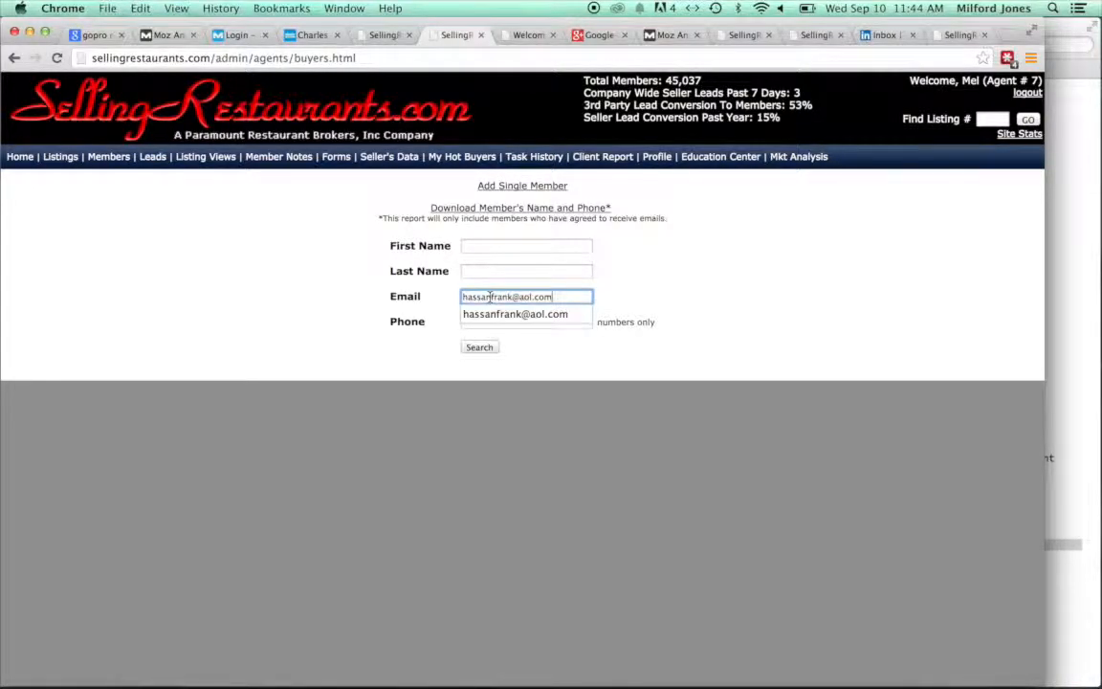
pyautogui.click(479, 346)
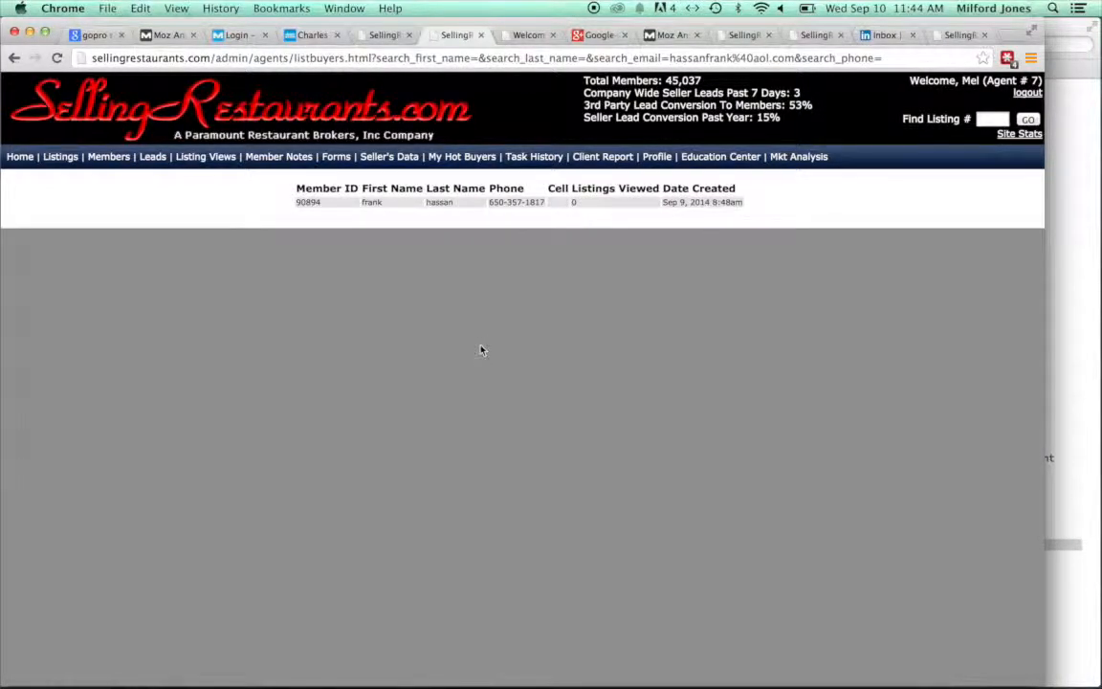
pyautogui.moveTo(383, 227)
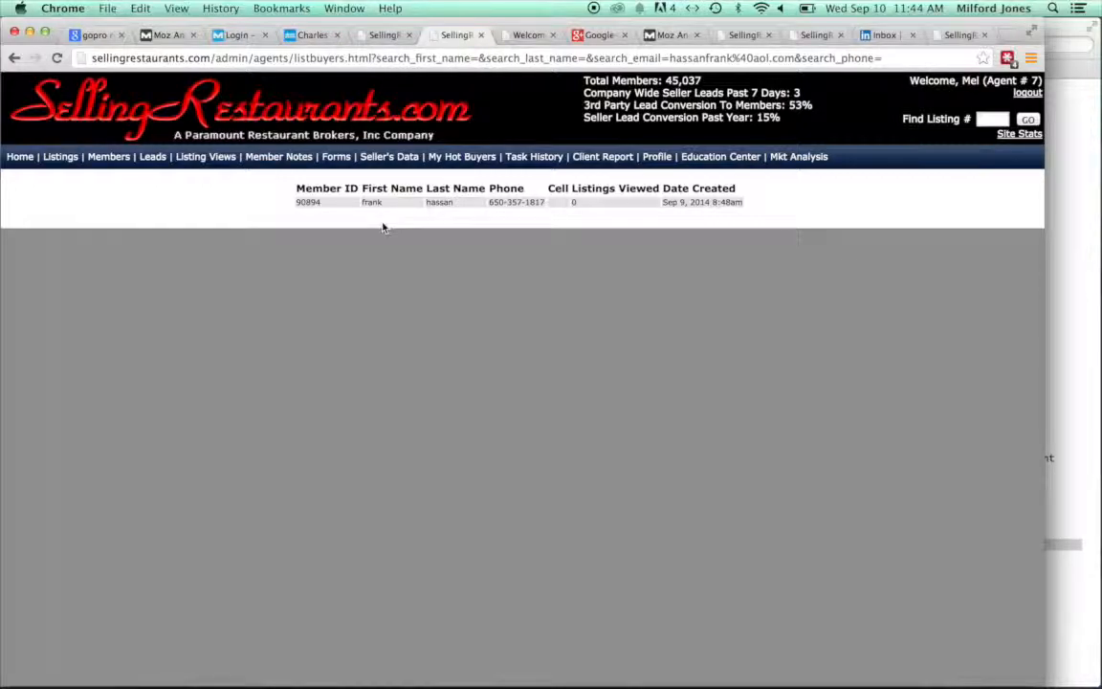
pyautogui.moveTo(374, 212)
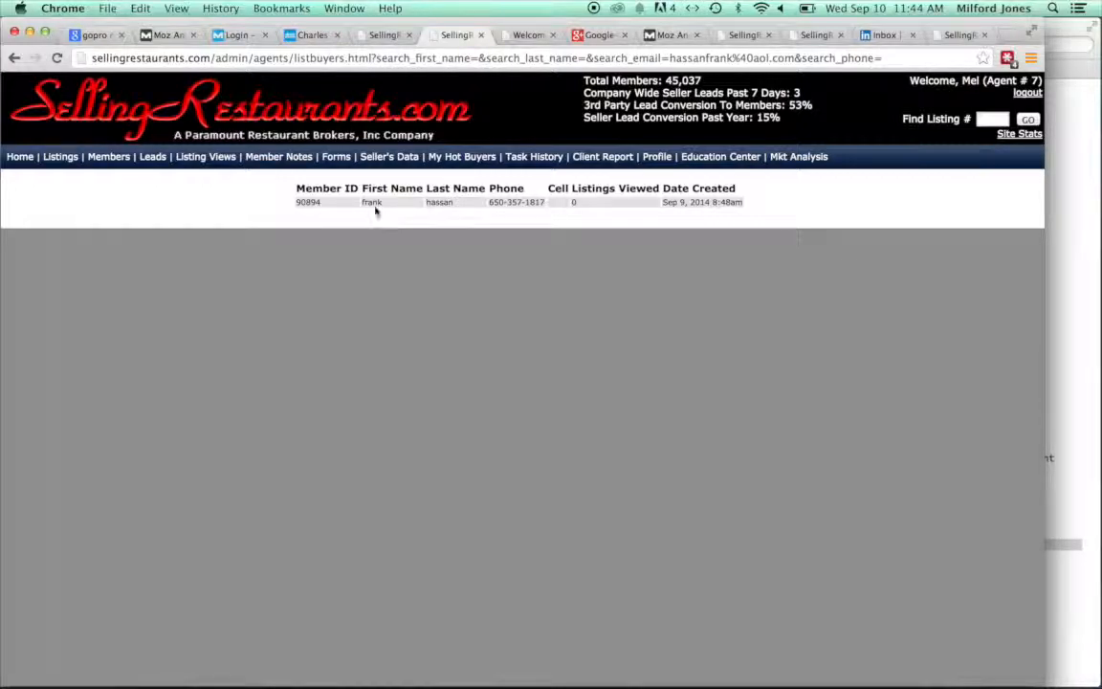
# Open the matching buyer's record and review its phone number and BizBuySell.com referral source
pyautogui.click(371, 202)
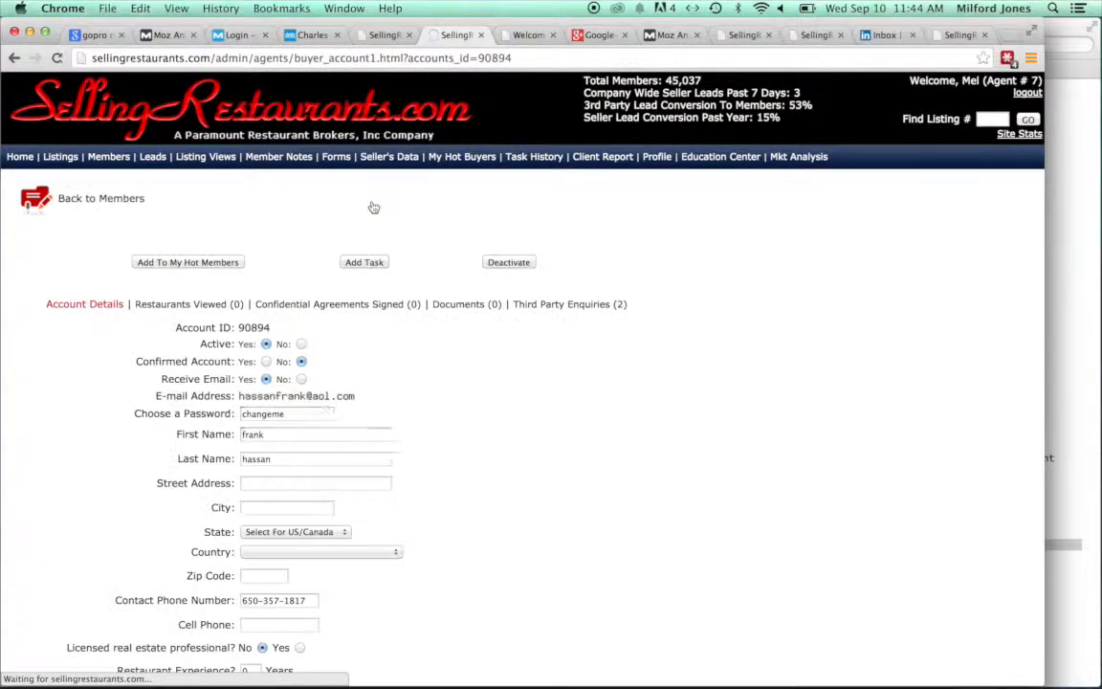
pyautogui.scroll(-3)
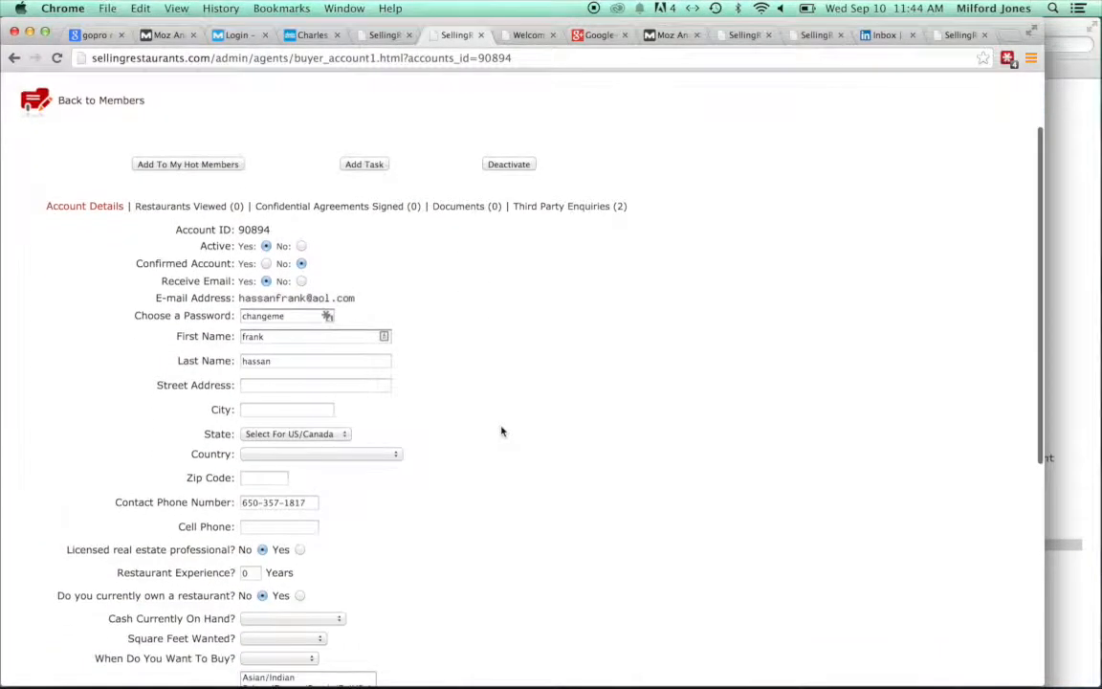
pyautogui.moveTo(517, 386)
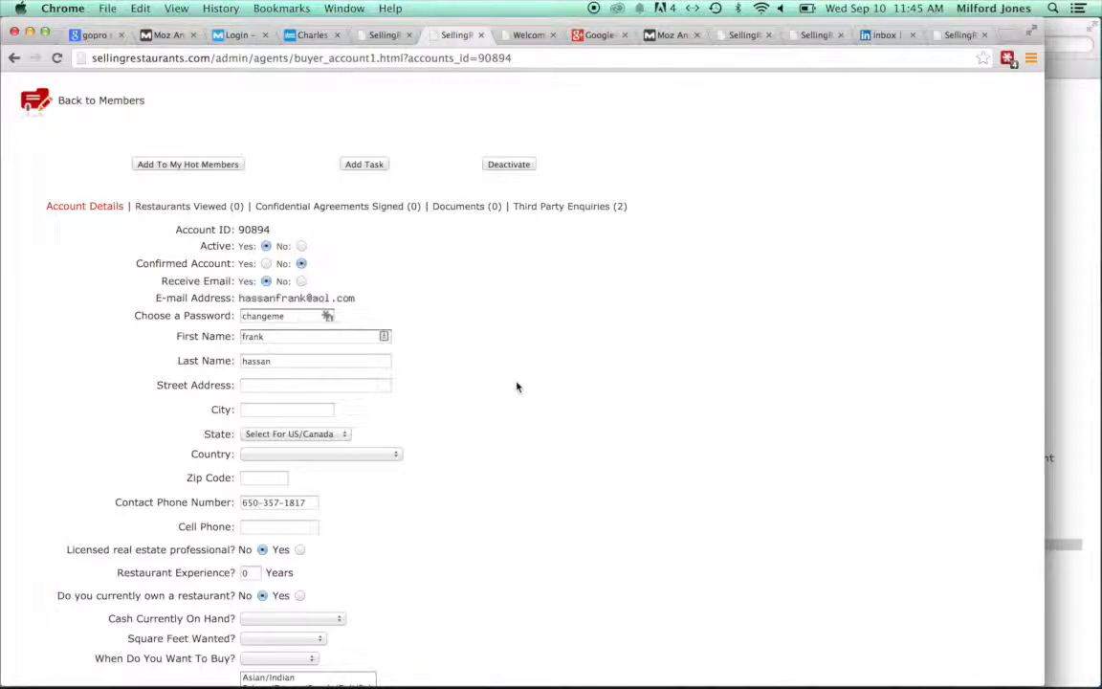
pyautogui.moveTo(346, 284)
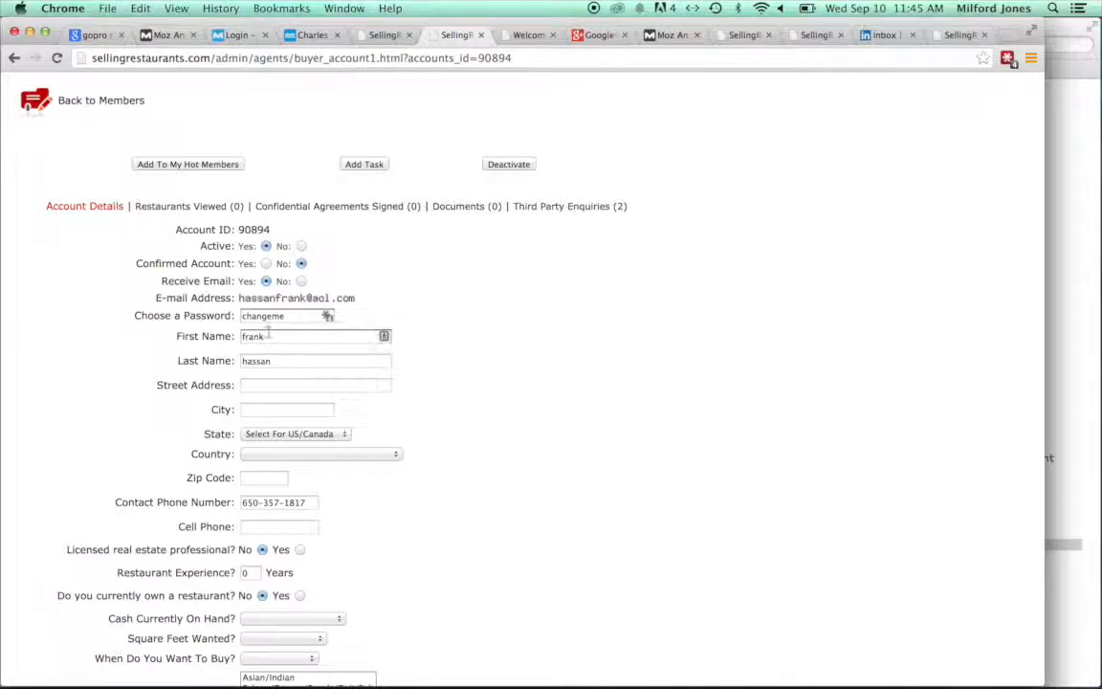
pyautogui.scroll(-3)
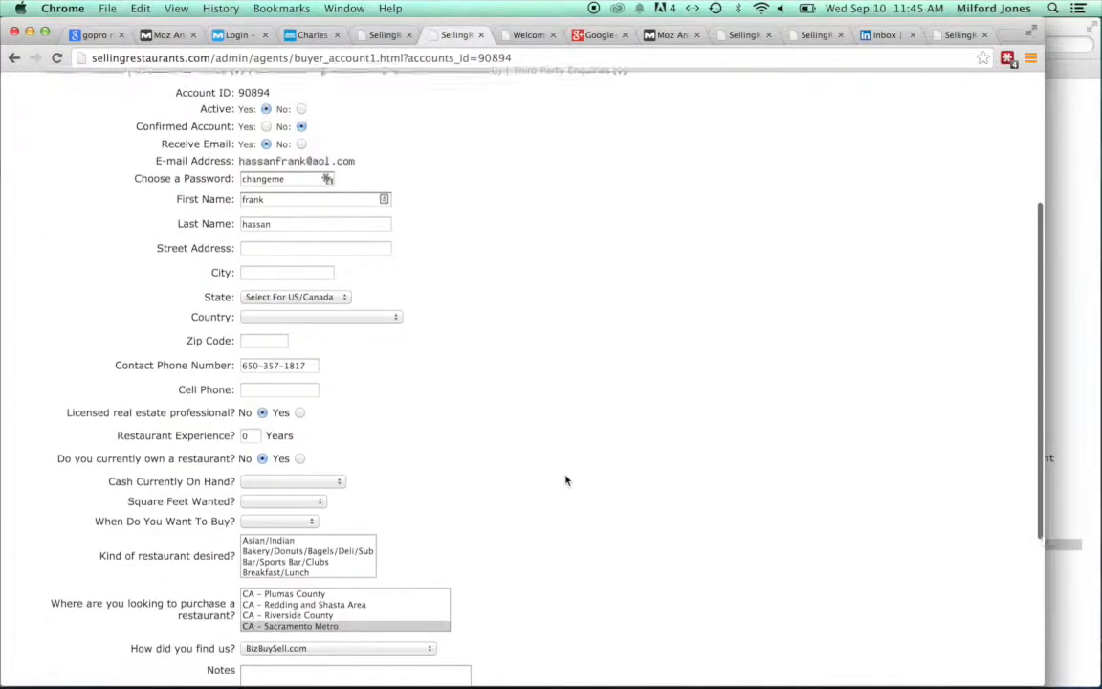
pyautogui.scroll(-3)
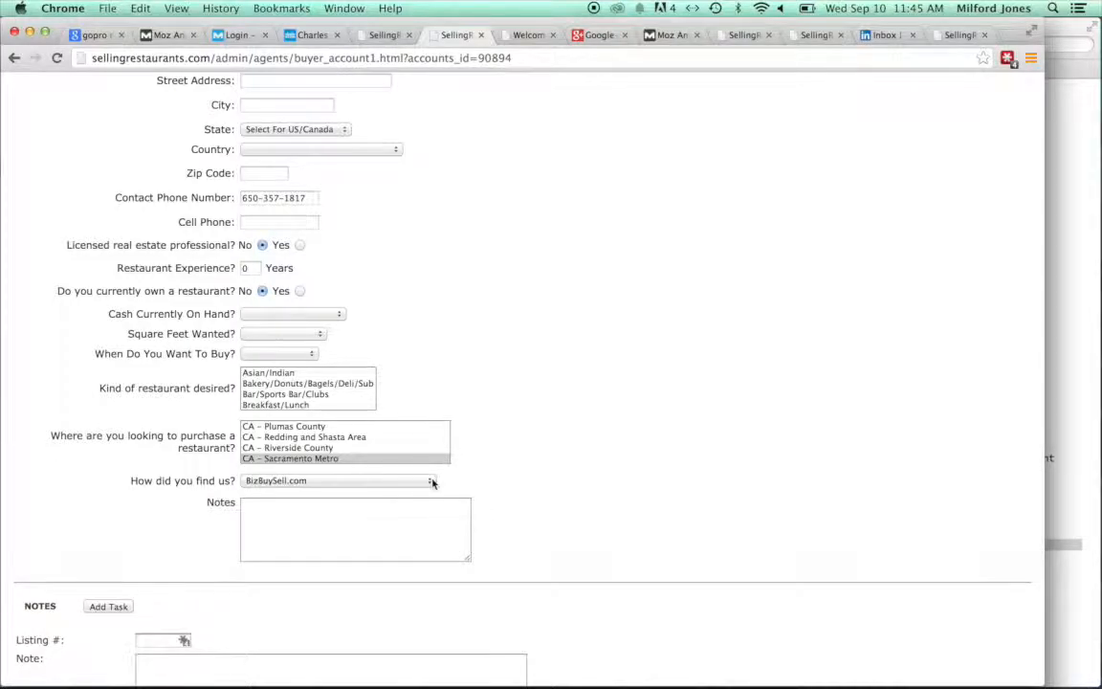
pyautogui.moveTo(444, 360)
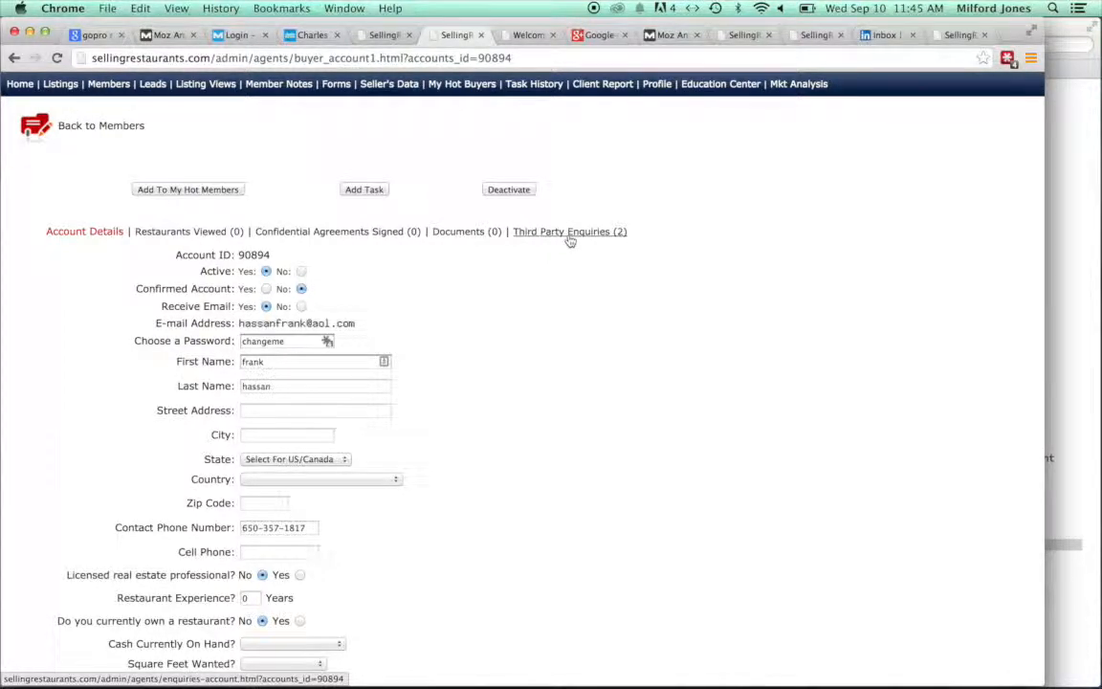
pyautogui.click(569, 232)
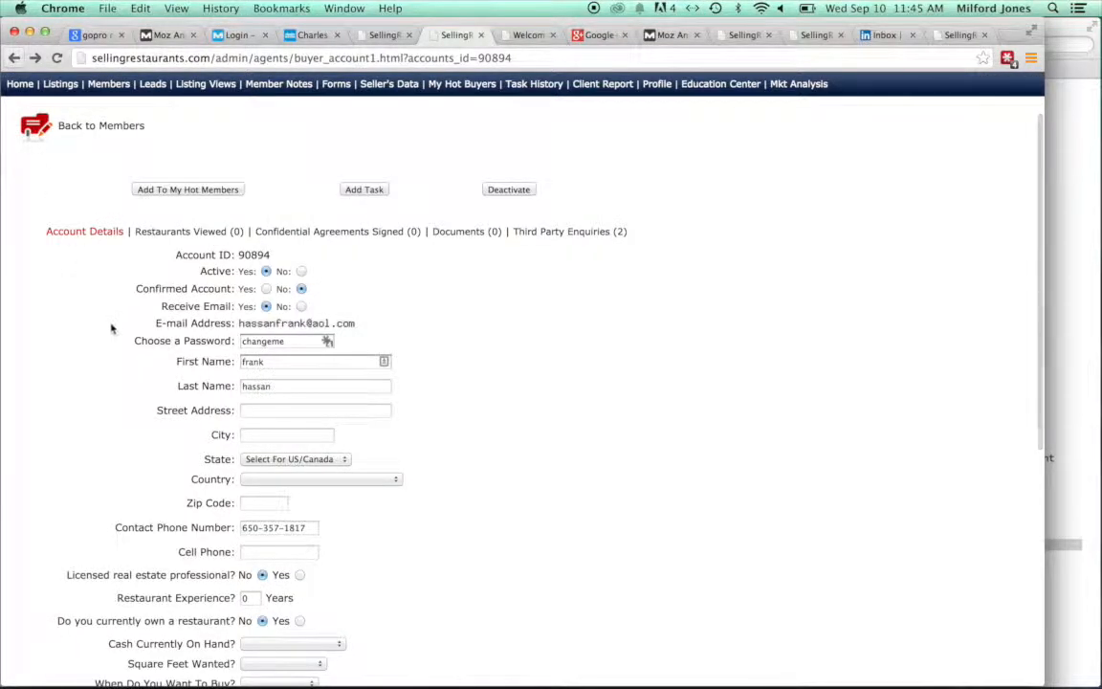
pyautogui.scroll(-3)
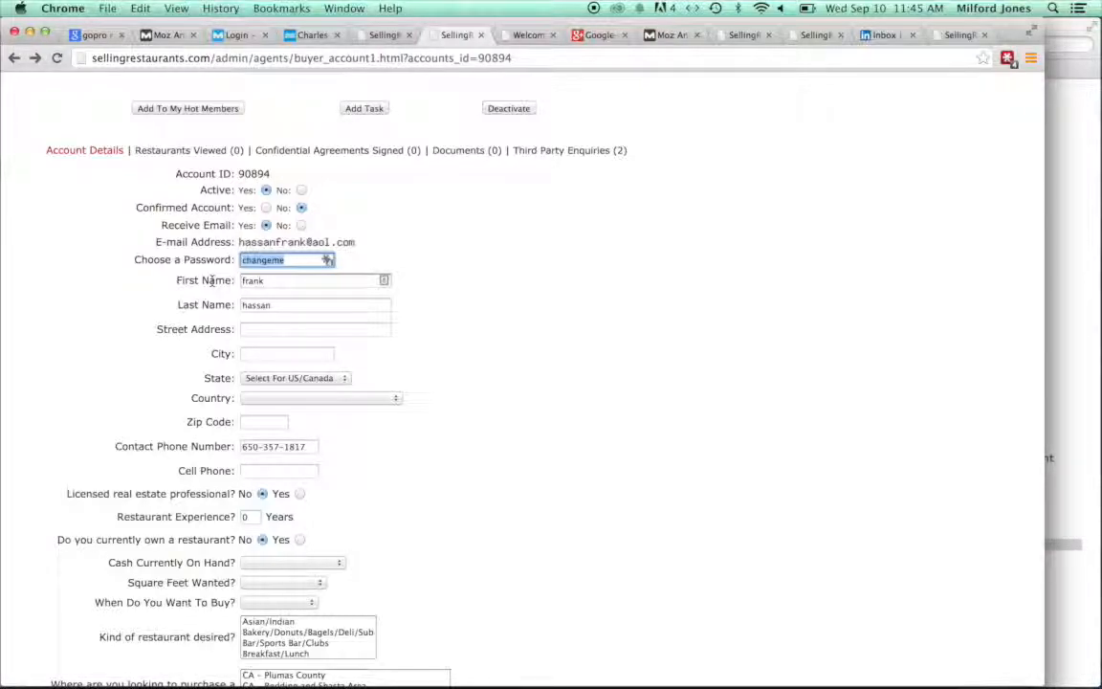
pyautogui.scroll(-3)
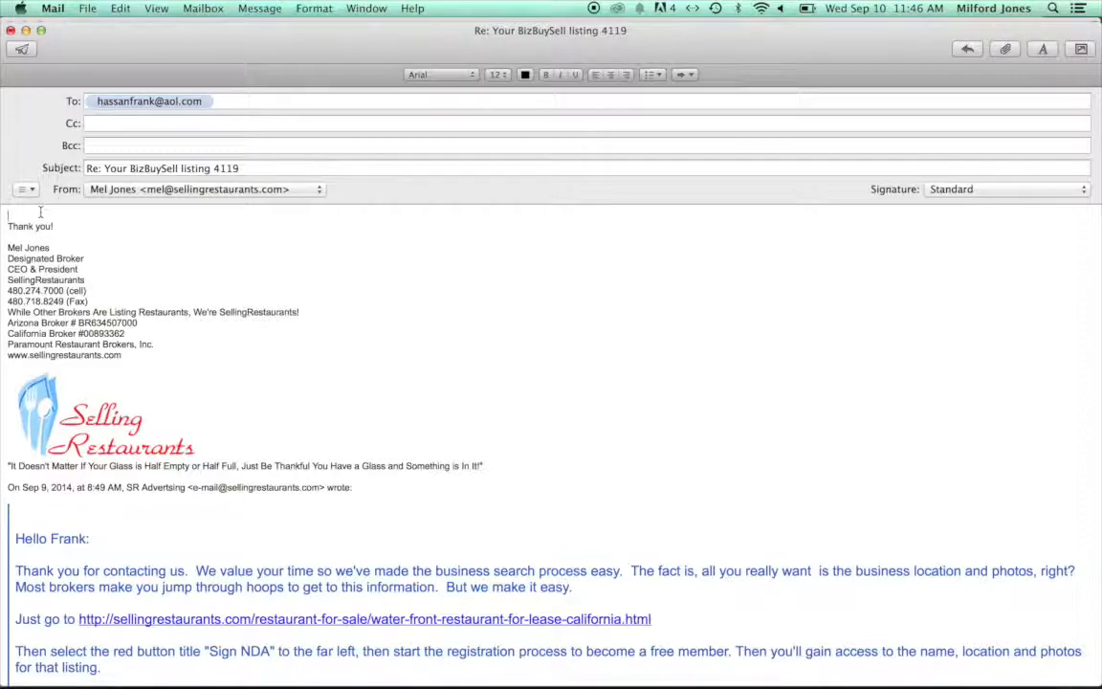
# Write 'Hello Hassan,' asking if he still wants the restaurant on the water, and request a call
pyautogui.write('Hello')
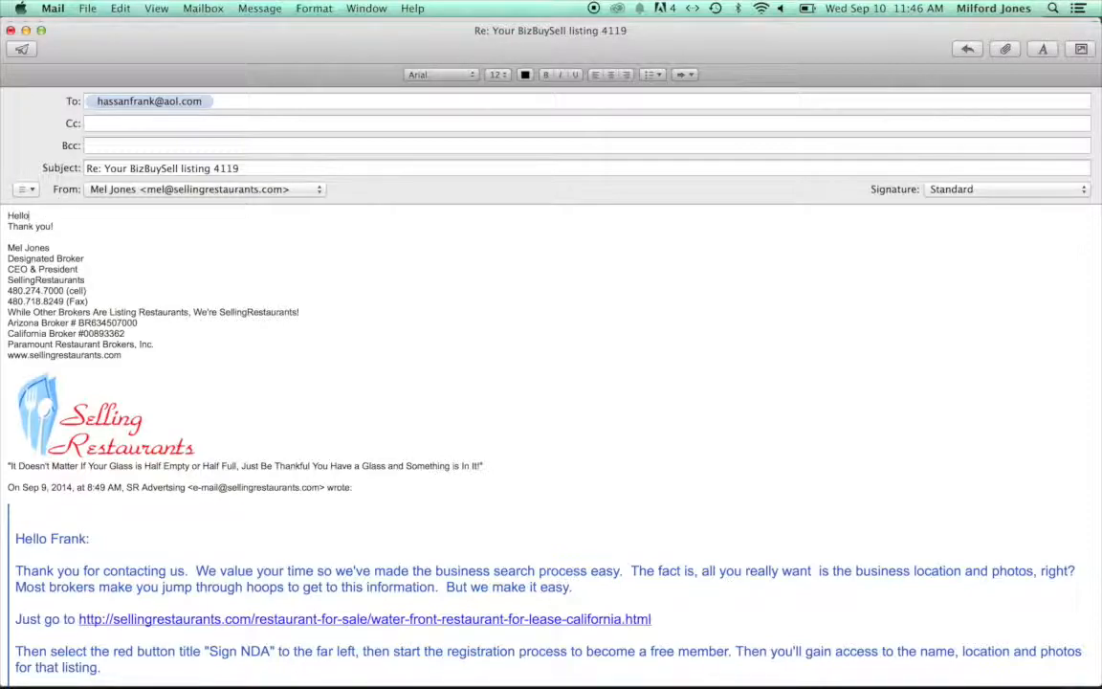
pyautogui.write('Hassan,')
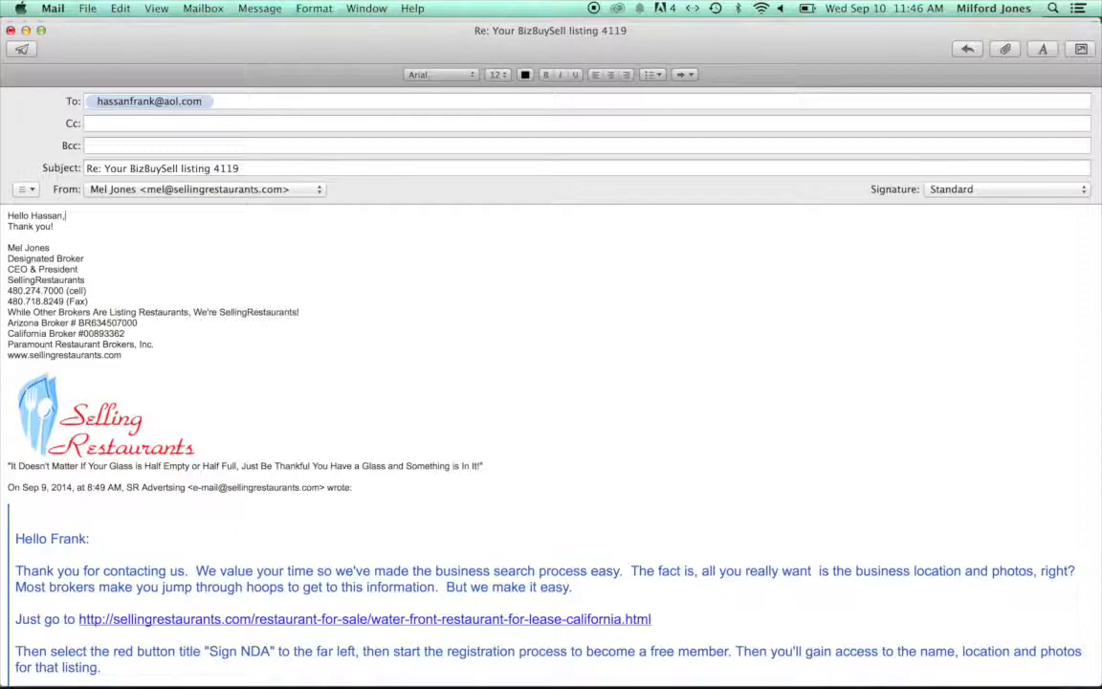
pyautogui.write('Are you still interested in the')
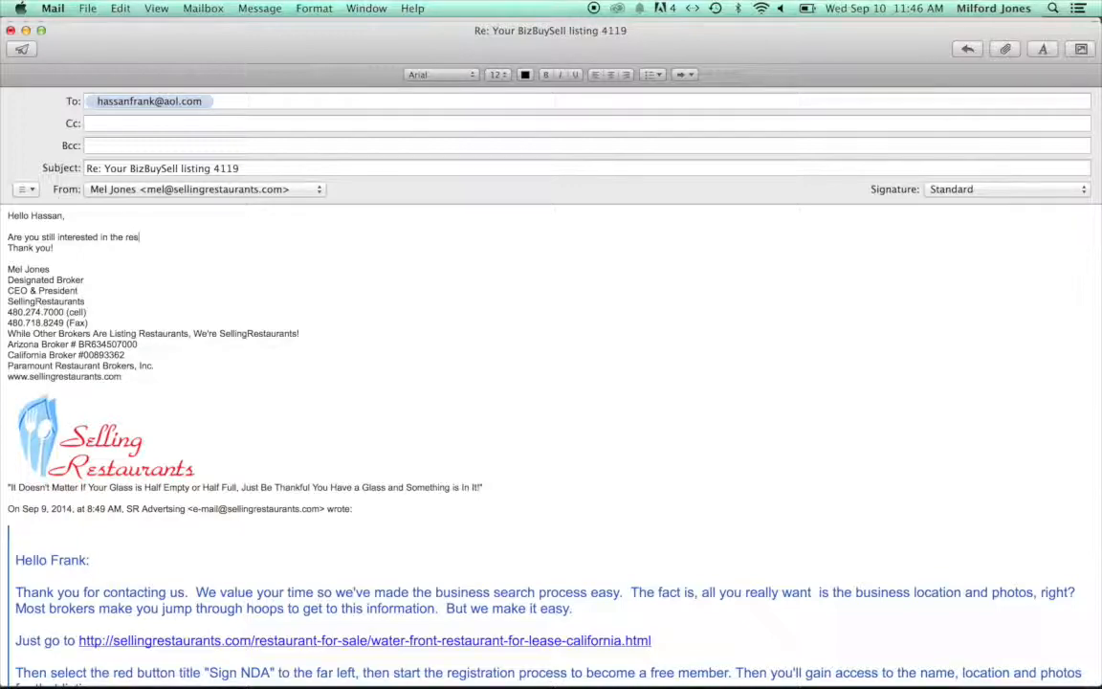
pyautogui.write('restaurant on the water?')
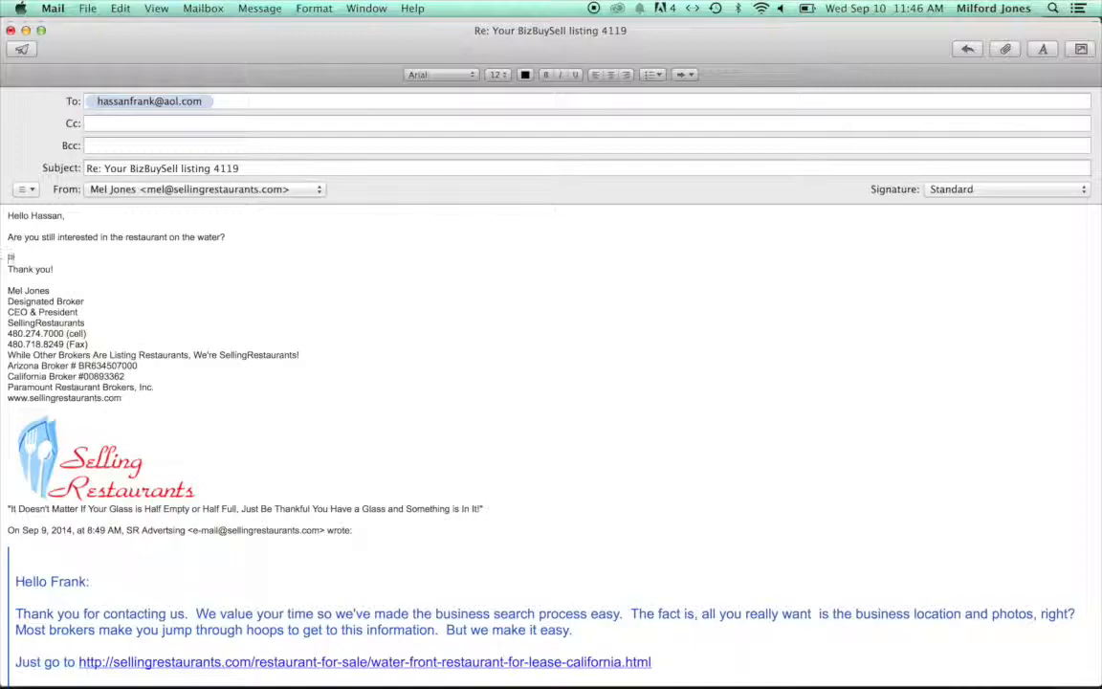
pyautogui.write('Please give me a')
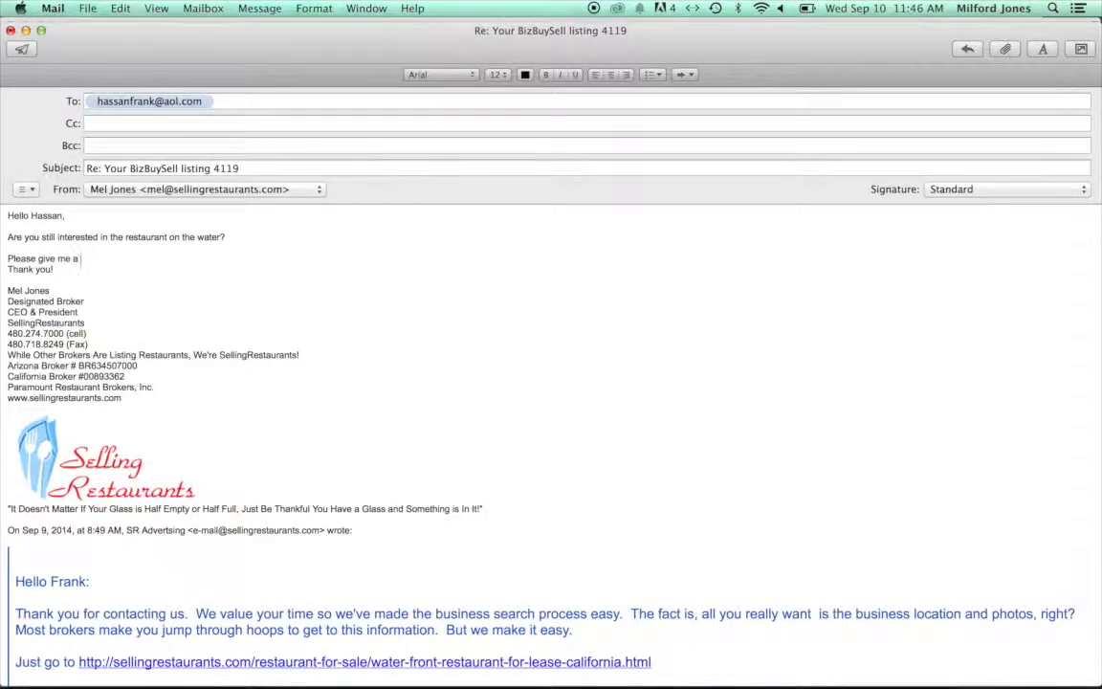
pyautogui.write('call')
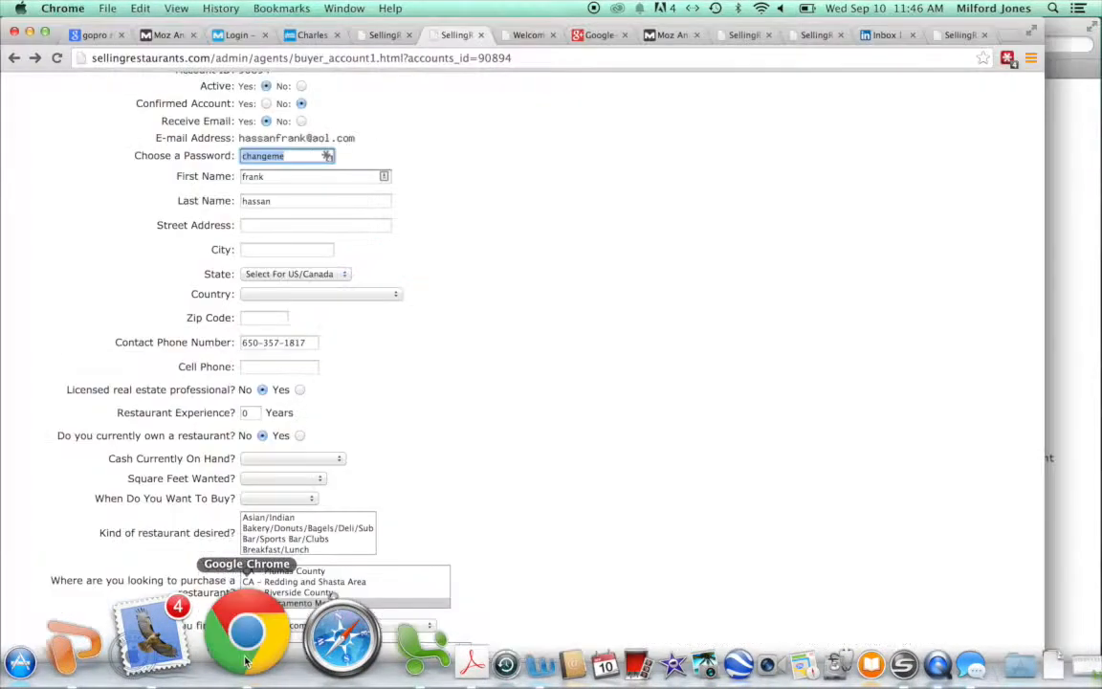
# Begin the listing 4119 note: spoke with Hassan, who asked about placing a Chinese restaurant
pyautogui.scroll(-3)
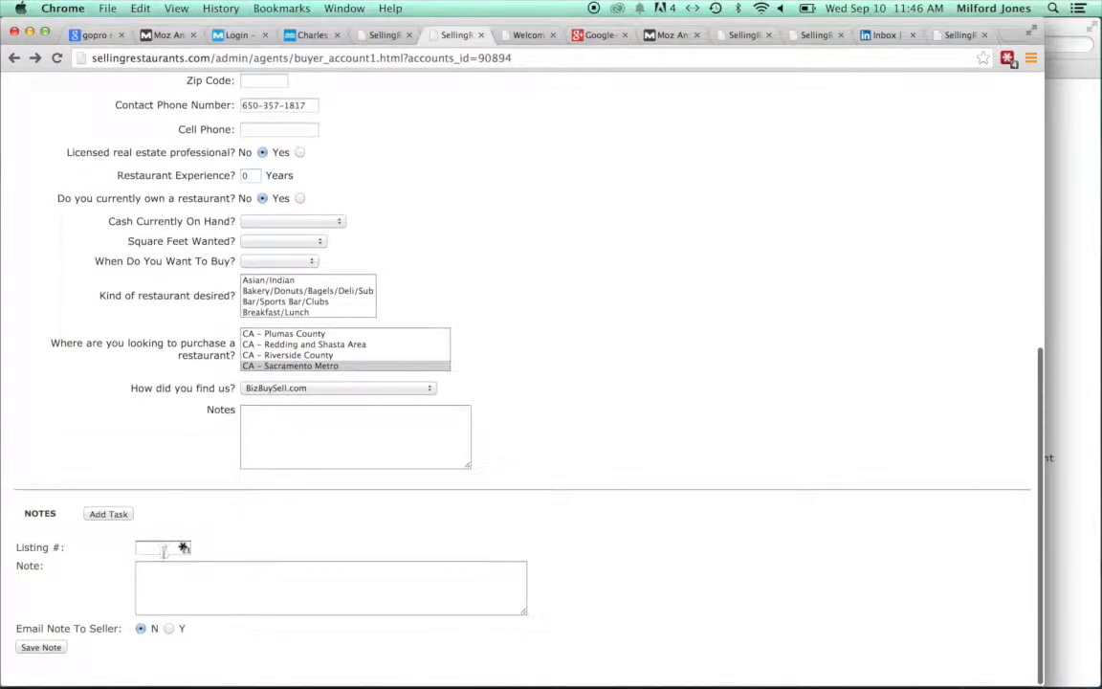
pyautogui.write('4119')
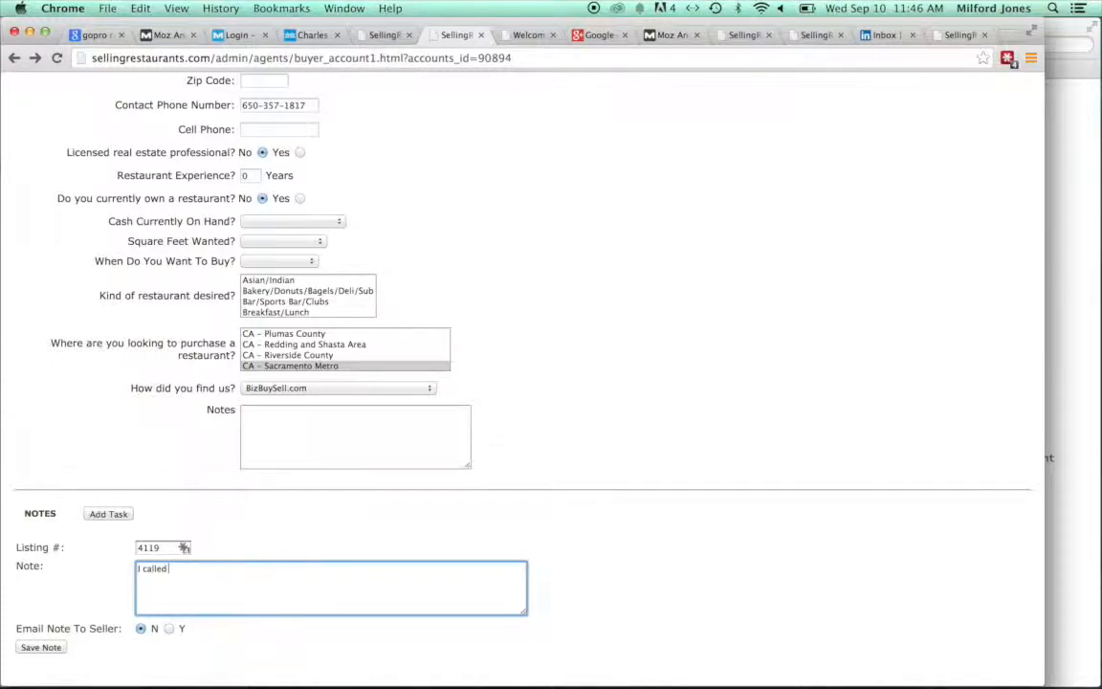
pyautogui.write('Hassan and')
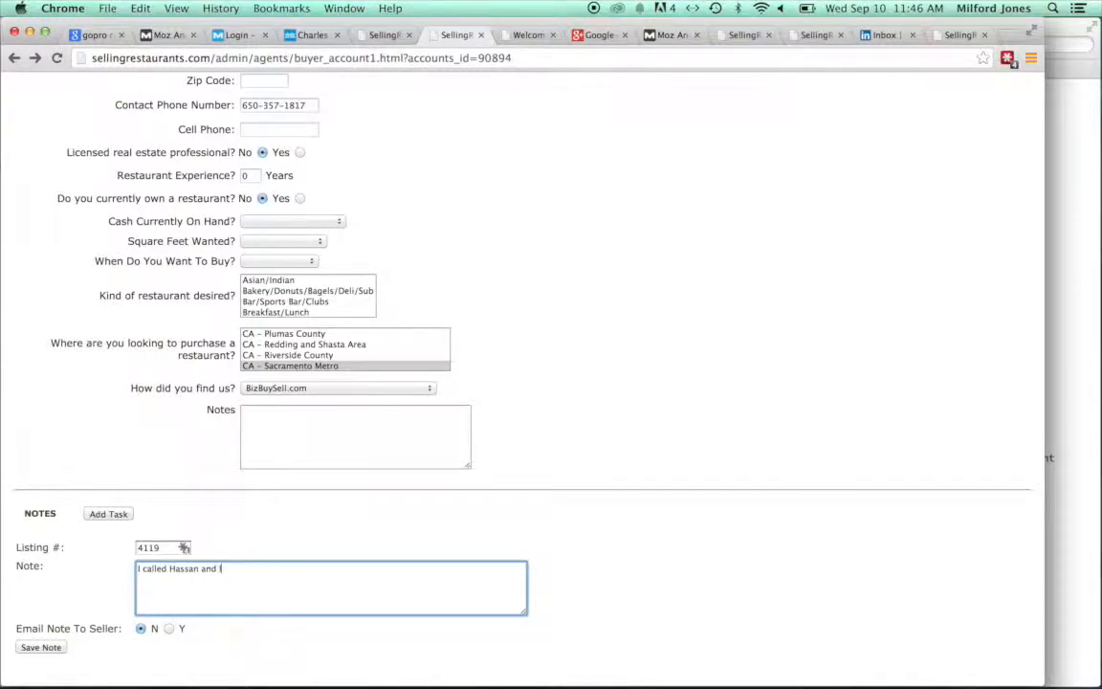
pyautogui.write('left him')
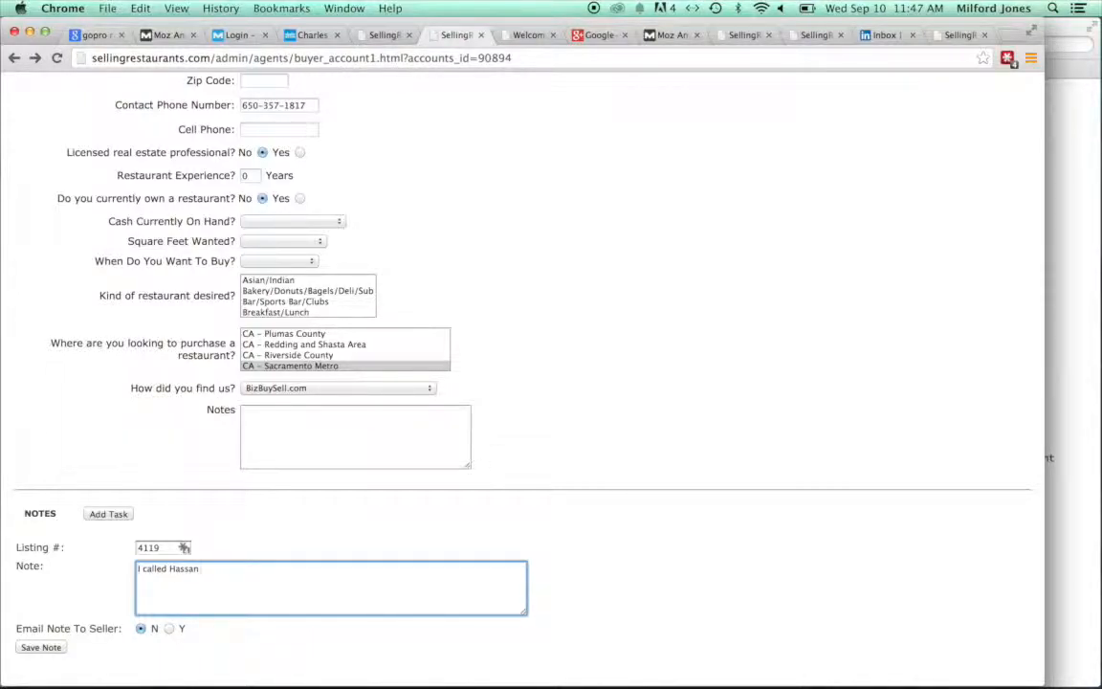
pyautogui.write('and we')
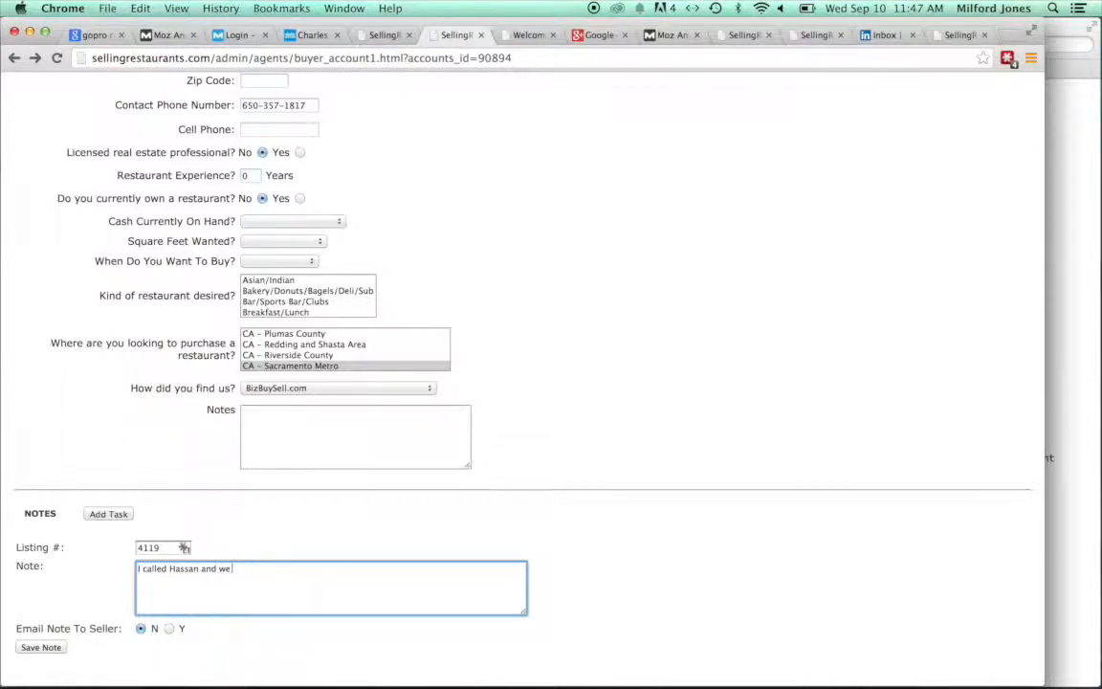
pyautogui.write('spoke.')
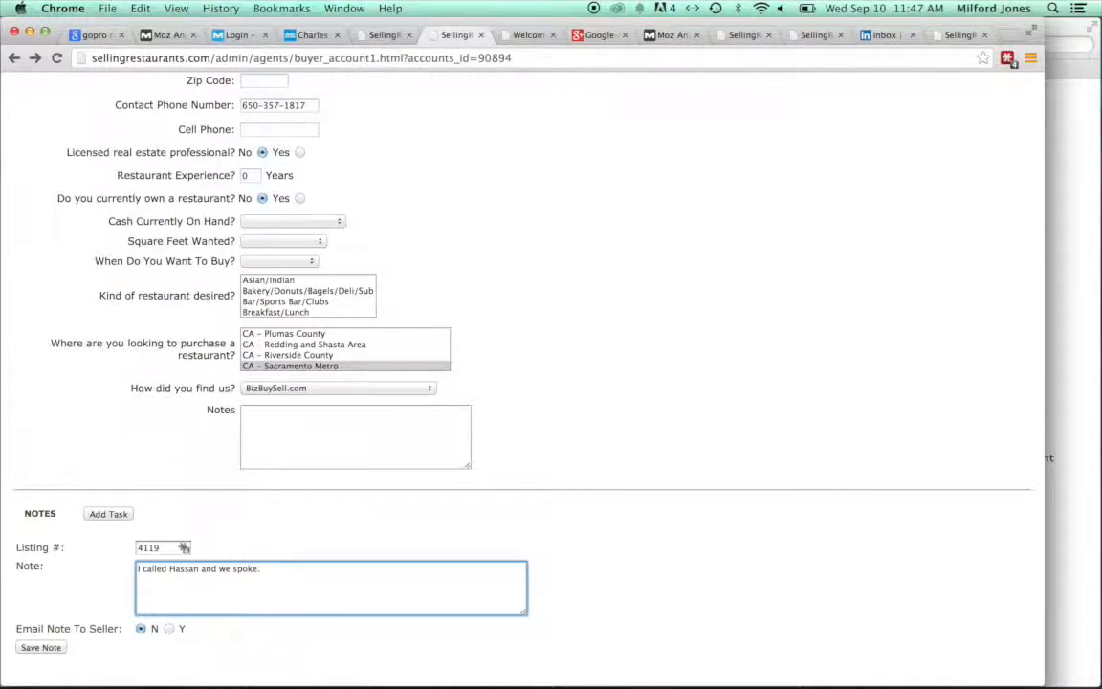
pyautogui.write('He')
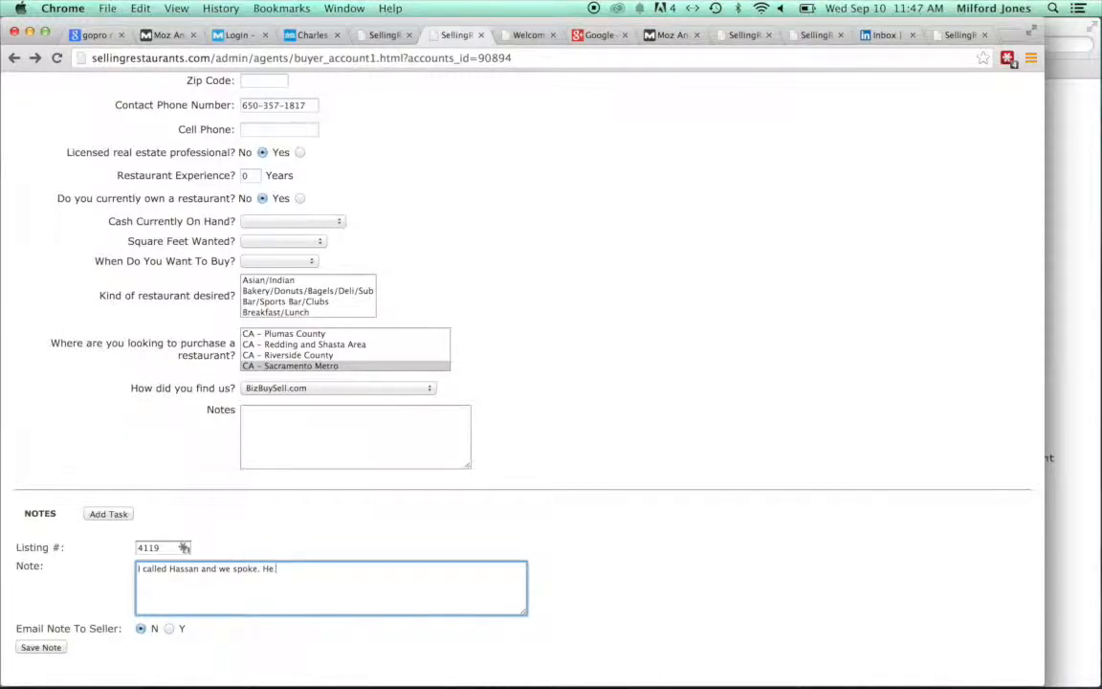
pyautogui.write('asked wehter or no')
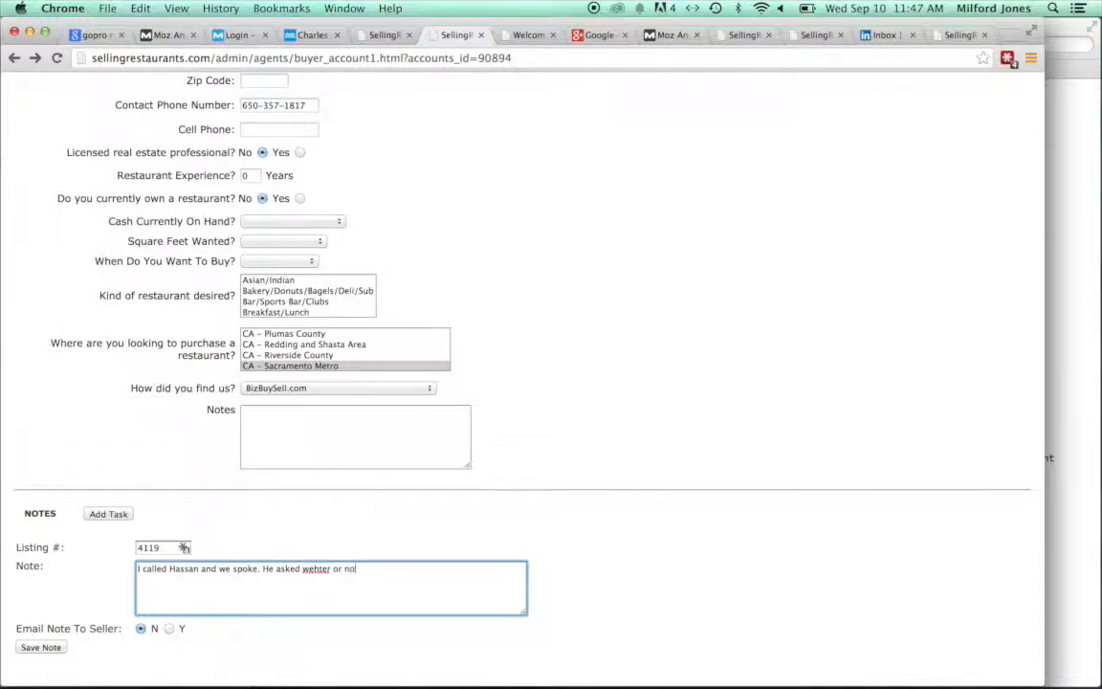
pyautogui.write('he could')
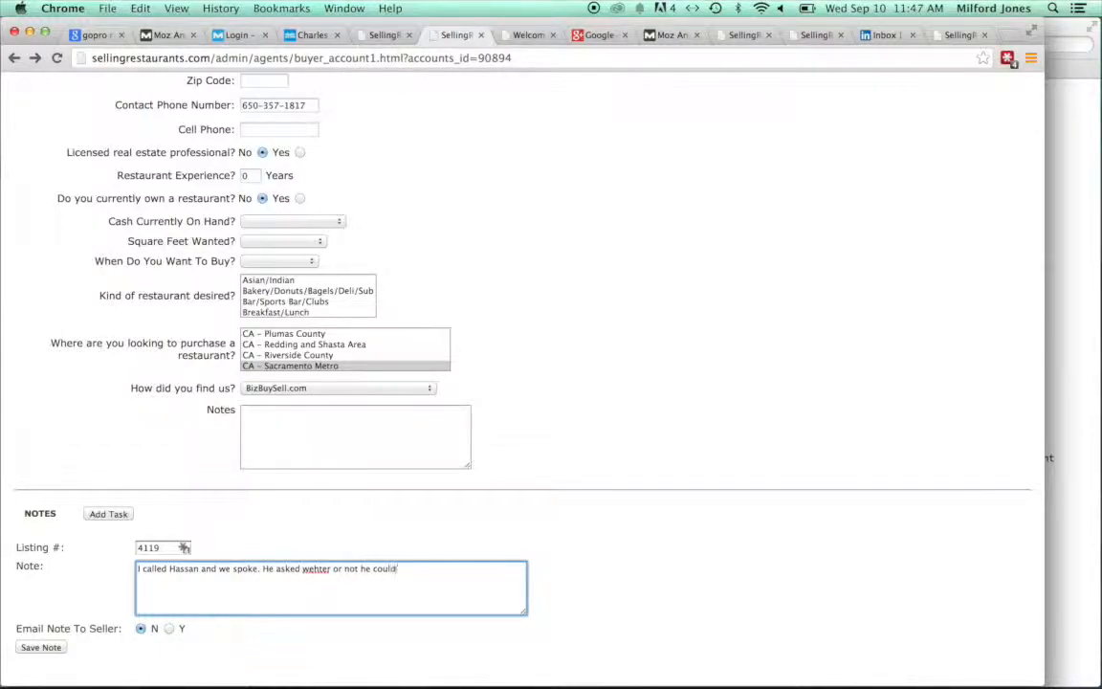
pyautogui.write('place a chinese restaura')
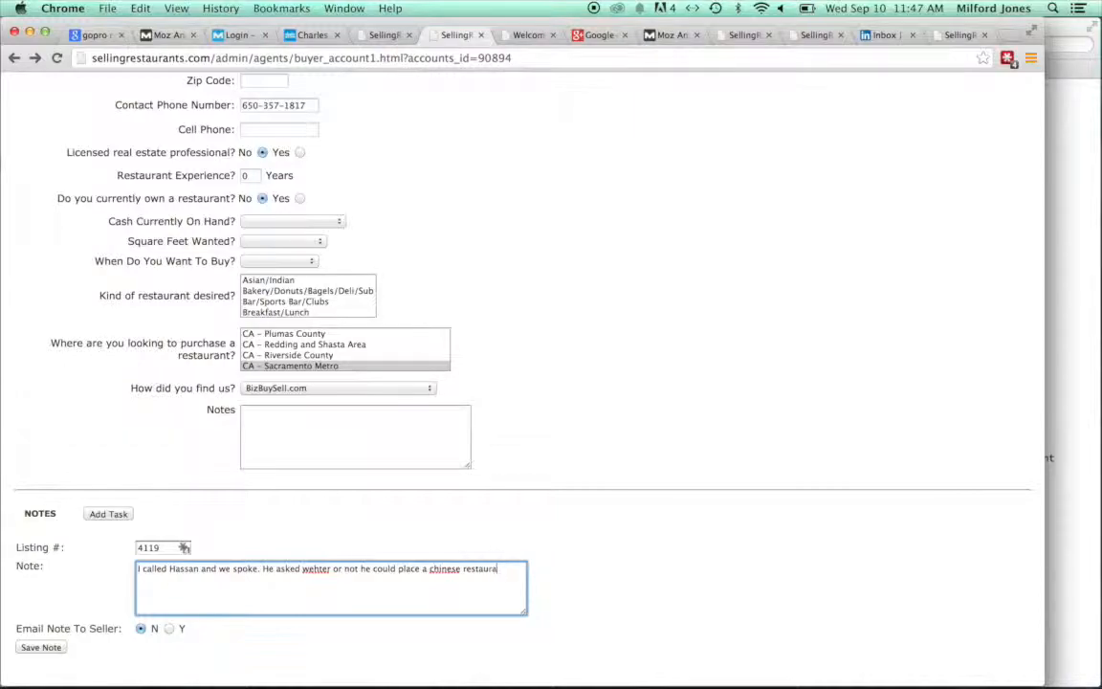
pyautogui.write('nt')
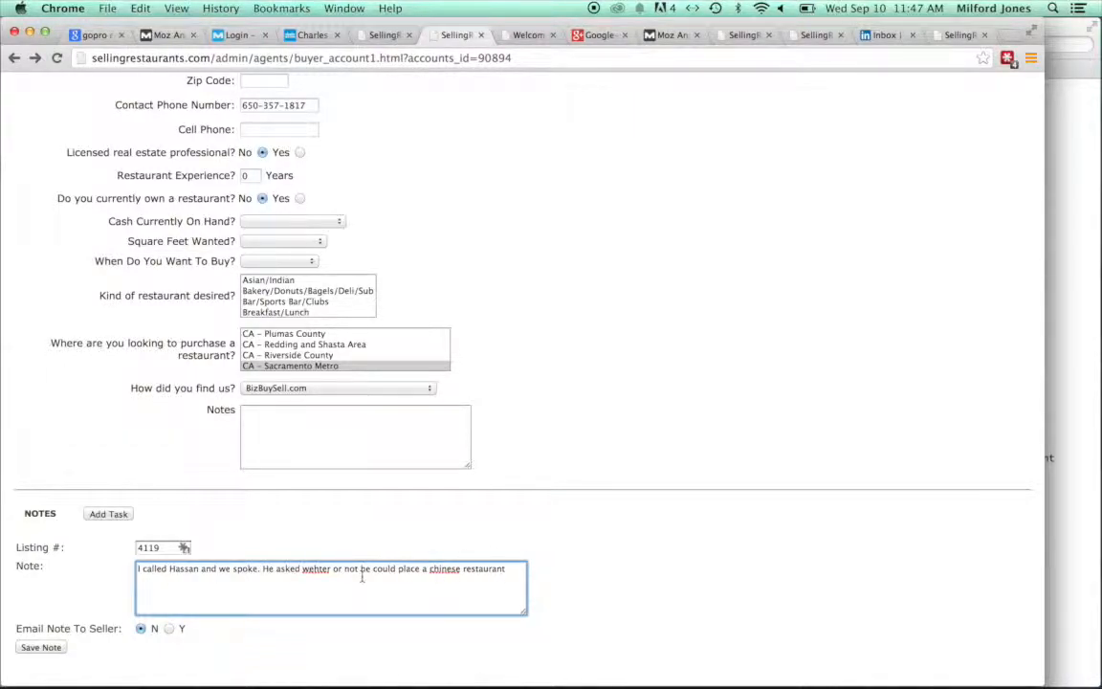
# Correct 'wehter' to 'whether' and end the note with 'this location. What do you think?'
pyautogui.rightClick(316, 568)
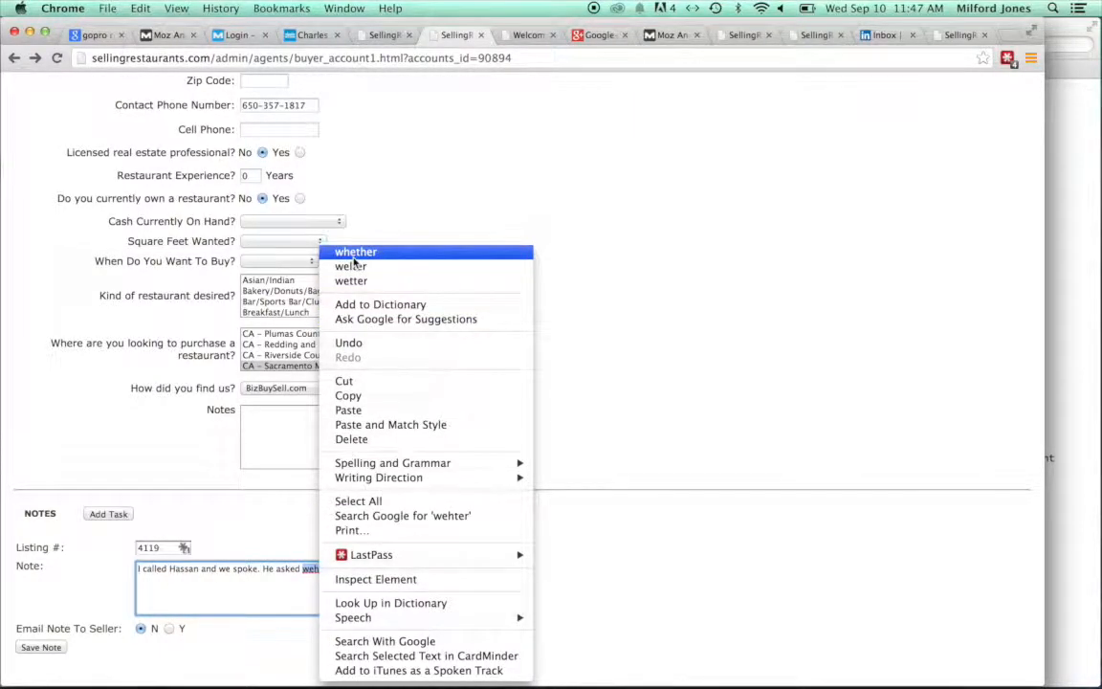
pyautogui.click(356, 252)
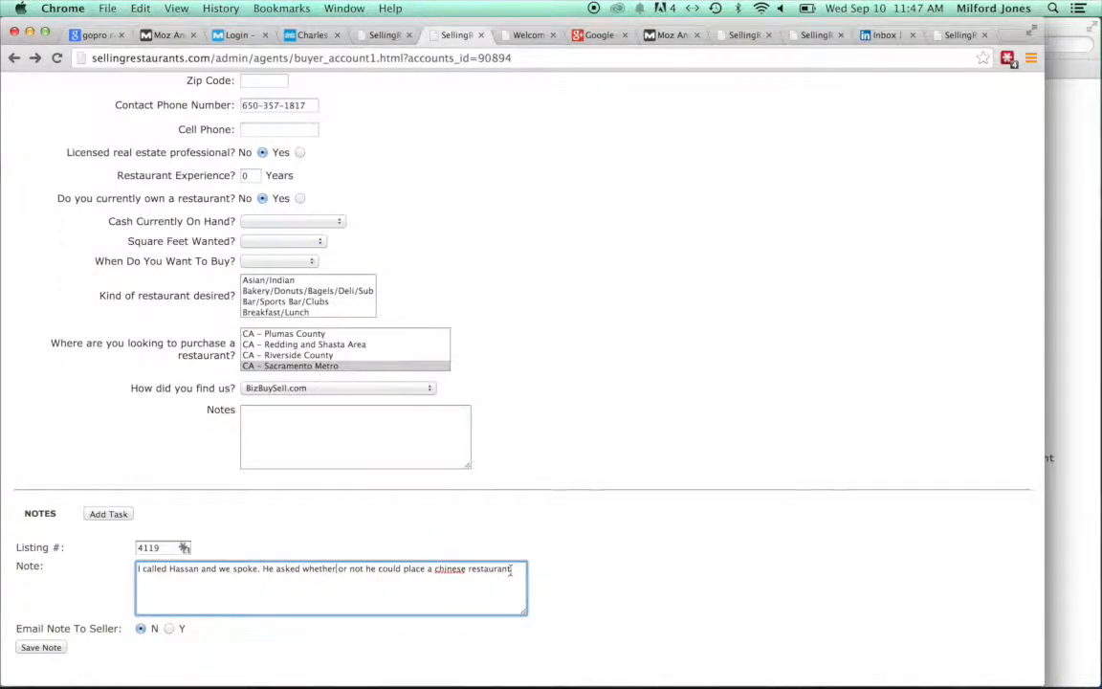
pyautogui.write('at th')
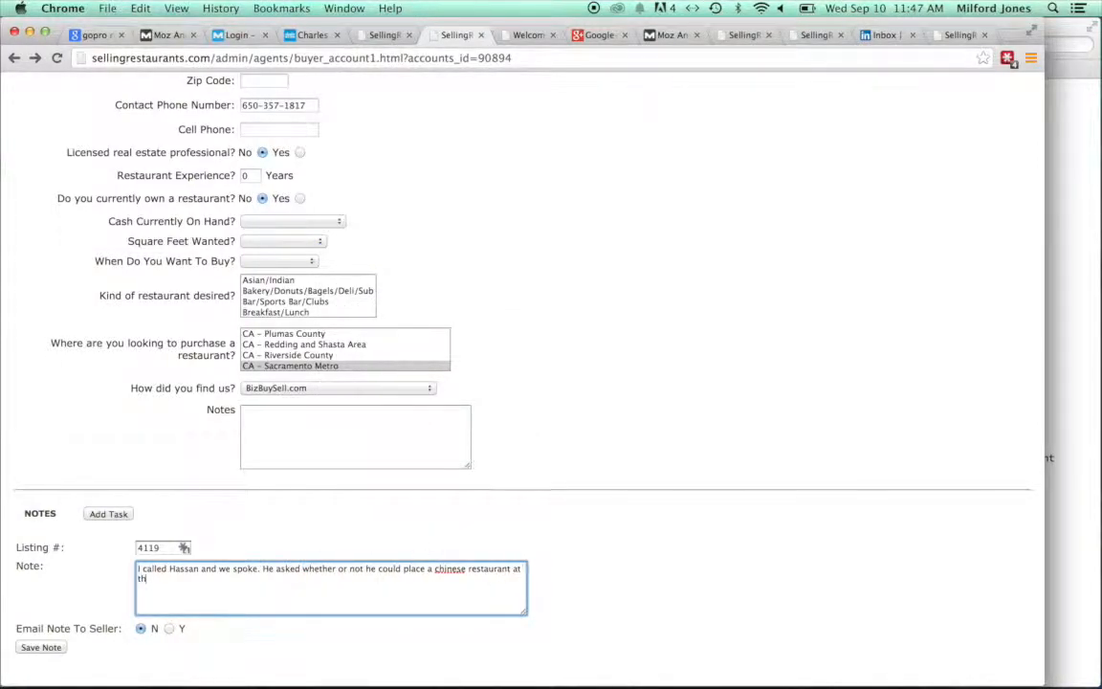
pyautogui.write('this location.')
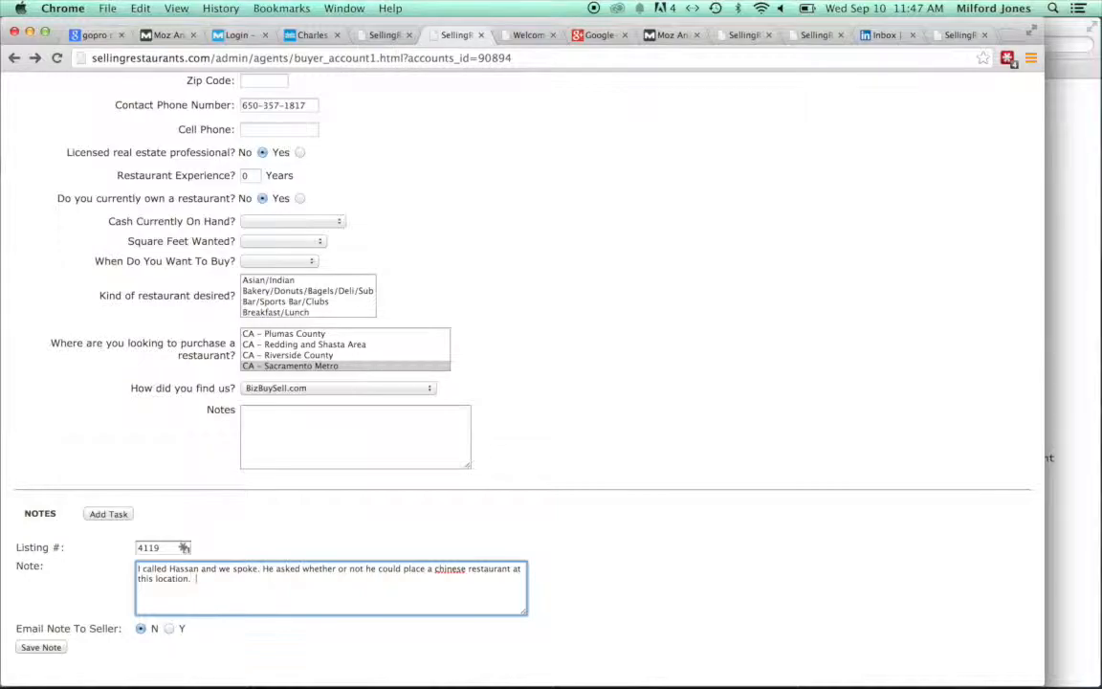
pyautogui.write('What do you think?')
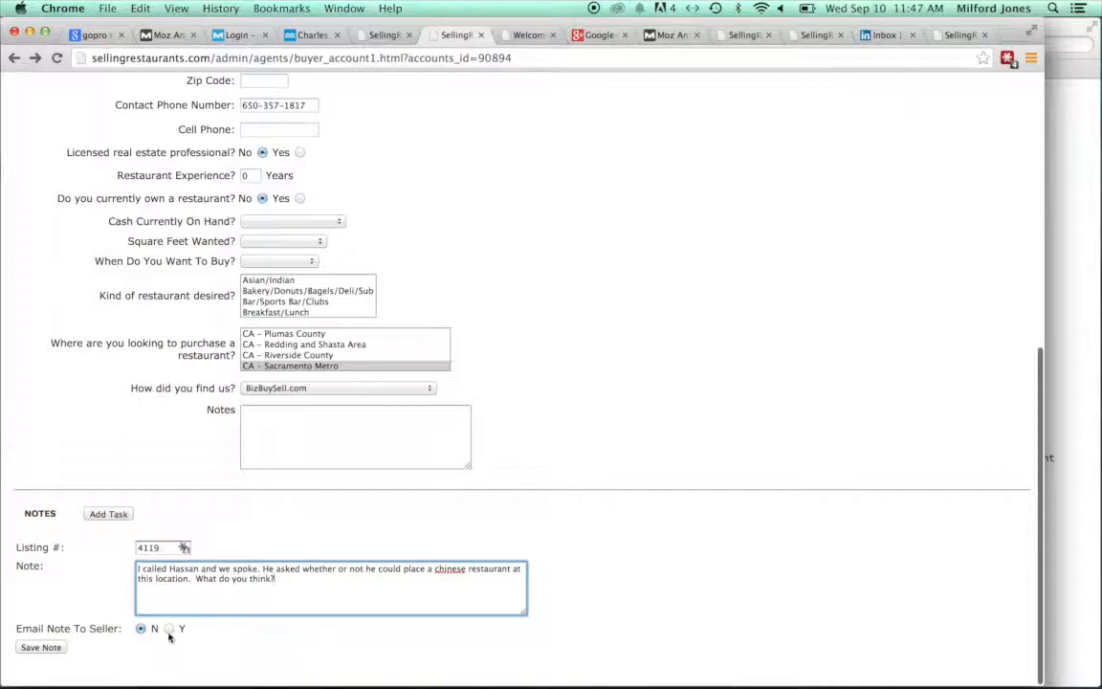
# Set Email Note To Seller to Y and add Frank's visit tomorrow and Friday call
pyautogui.click(170, 629)
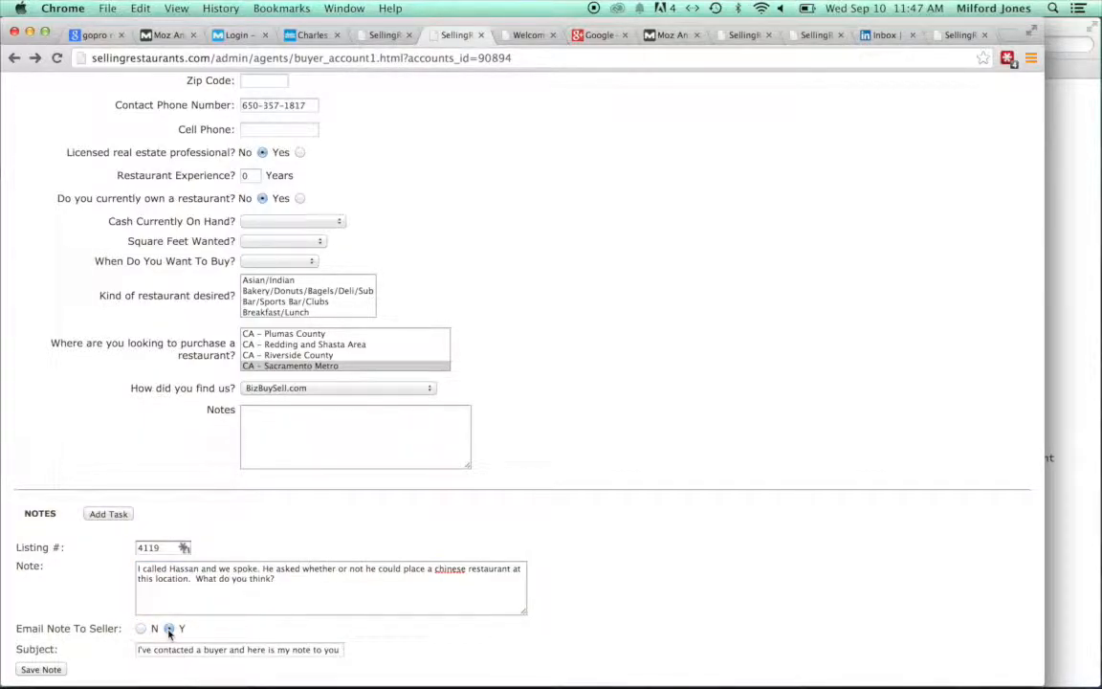
pyautogui.click(169, 628)
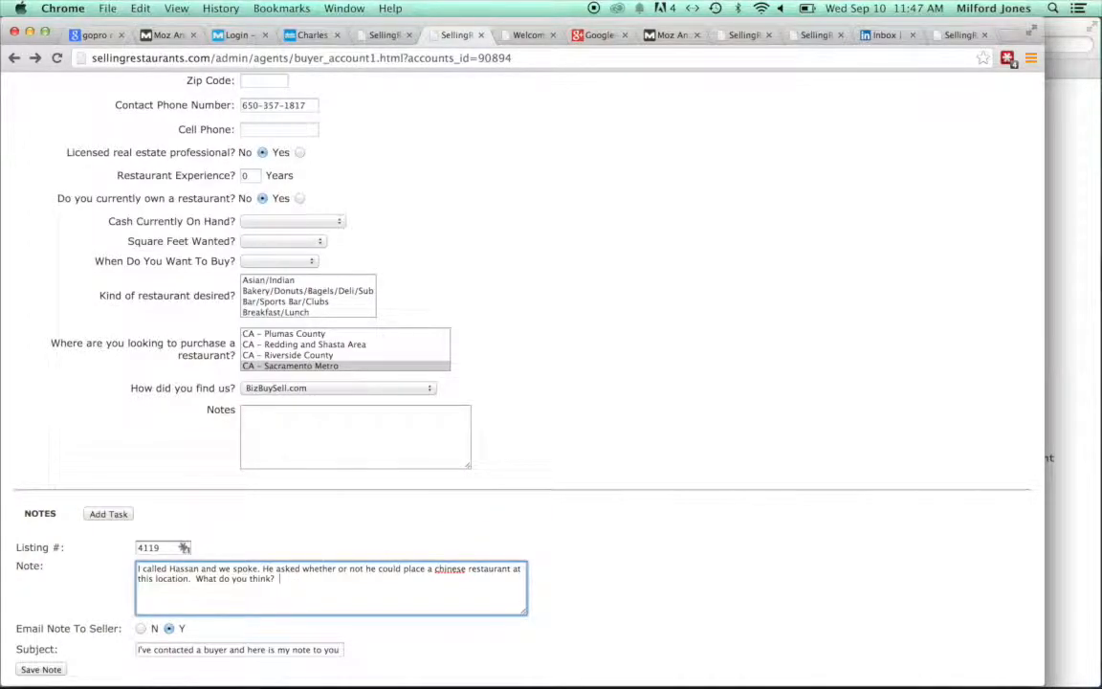
pyautogui.write('Frank is goin')
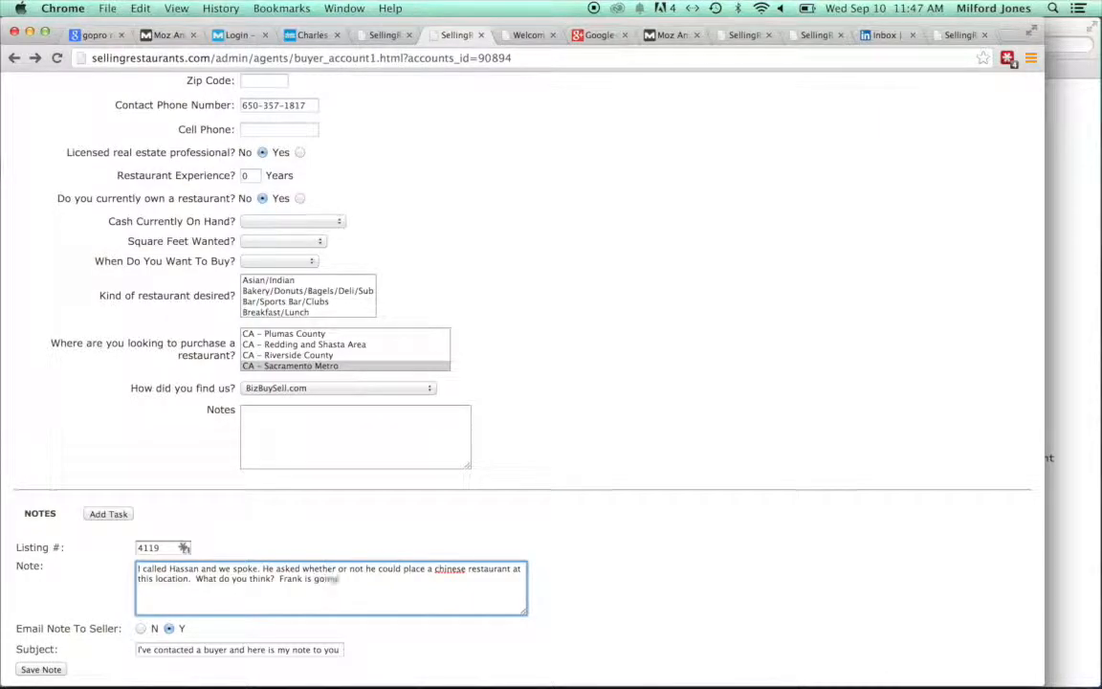
pyautogui.write('to visit the location tomorro')
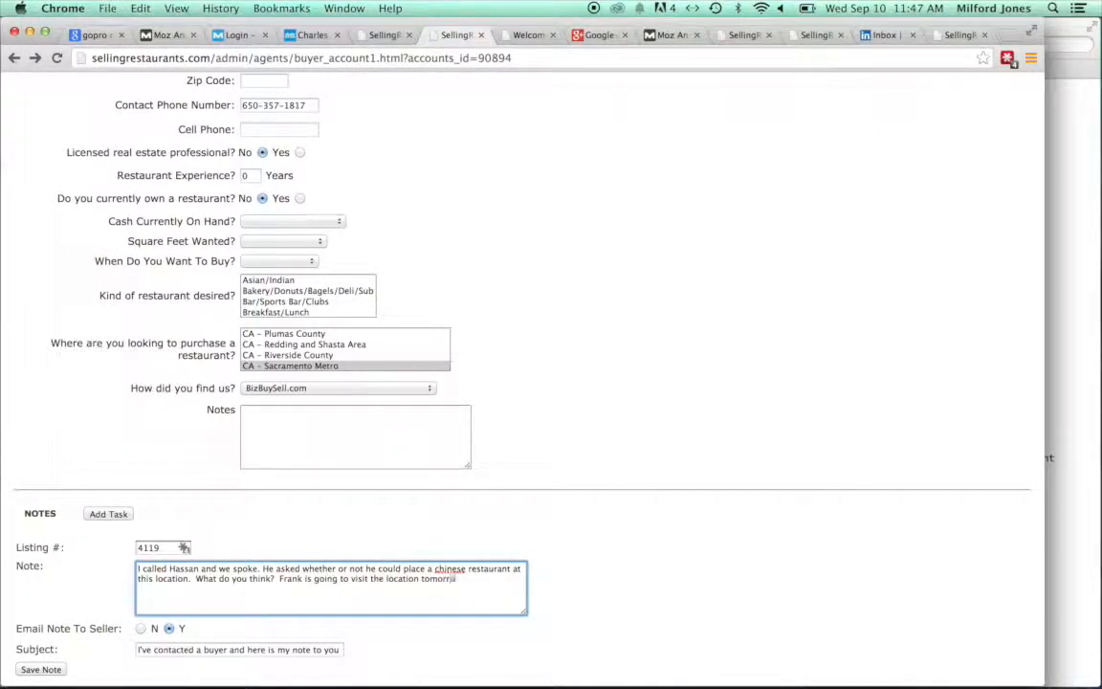
pyautogui.write("and I'll call him on Friday.")
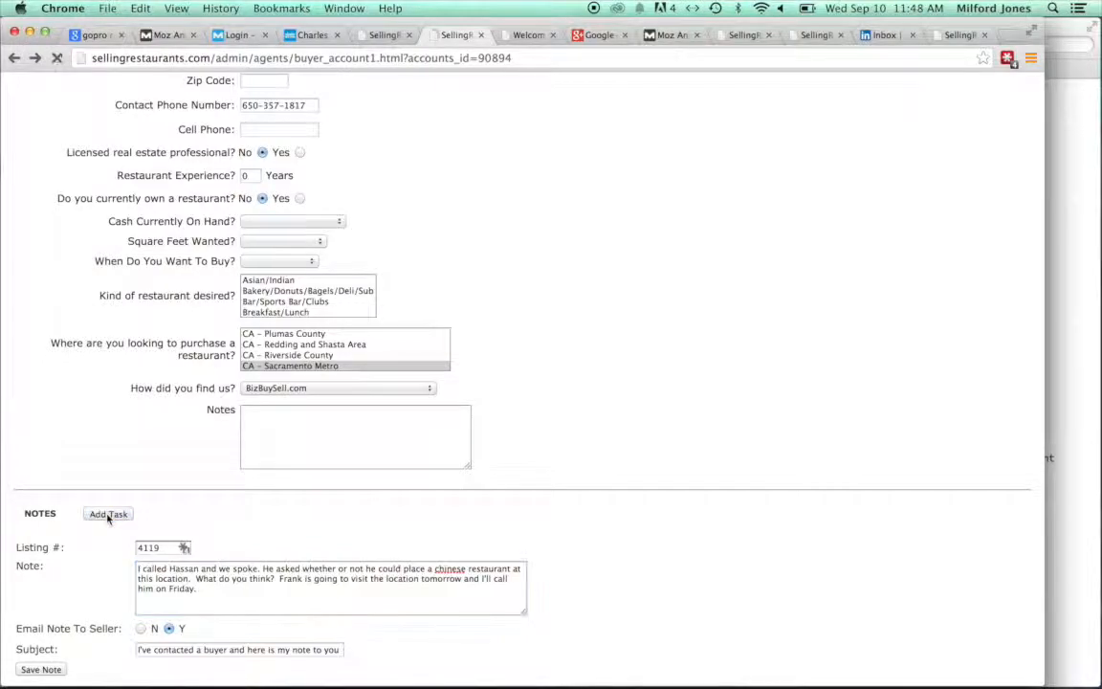
# Add a task titled 'Call Frank about the water front restaurant.'
pyautogui.click(107, 513)
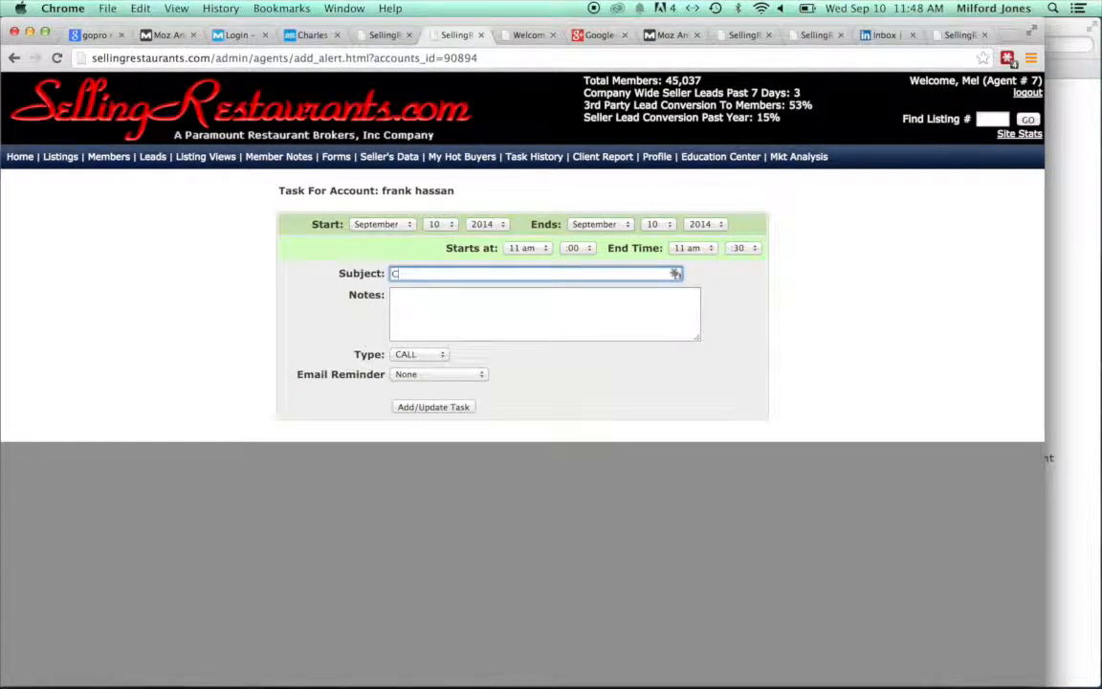
pyautogui.write('Call Frank abdou')
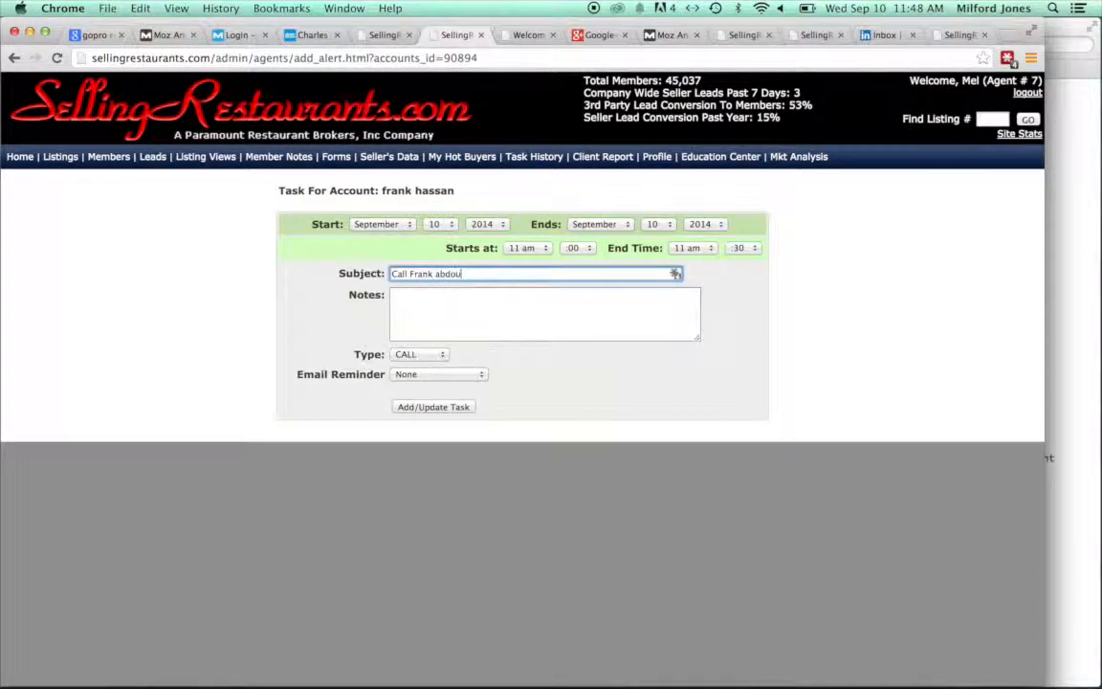
pyautogui.press('Backspace')
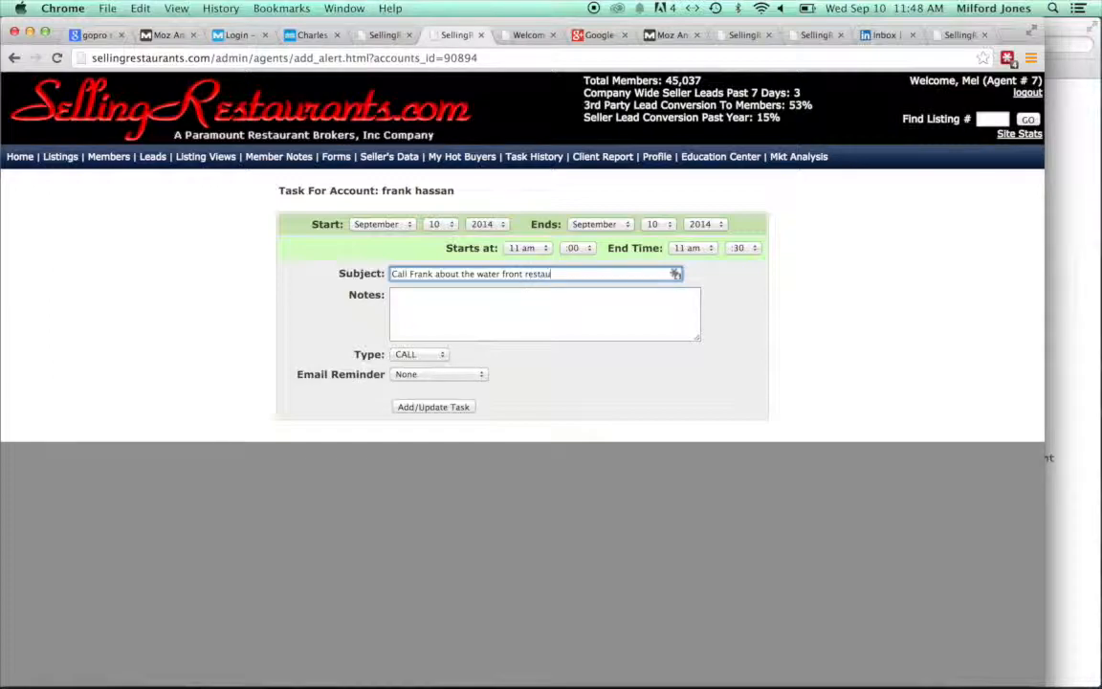
pyautogui.write('rant.')
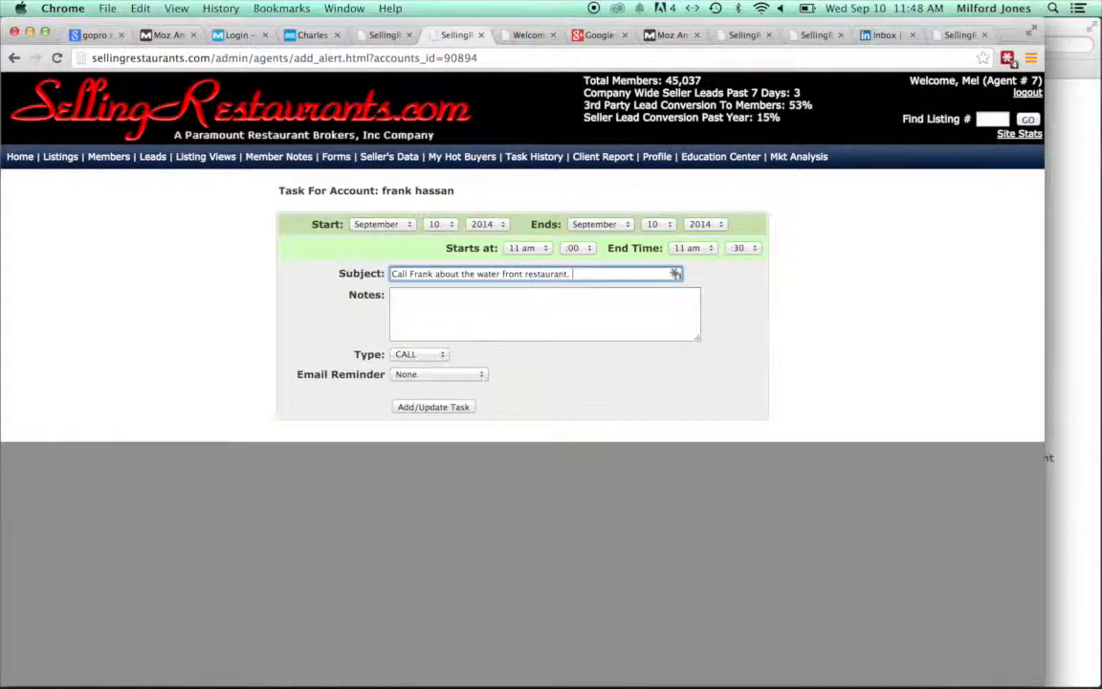
pyautogui.moveTo(470, 349)
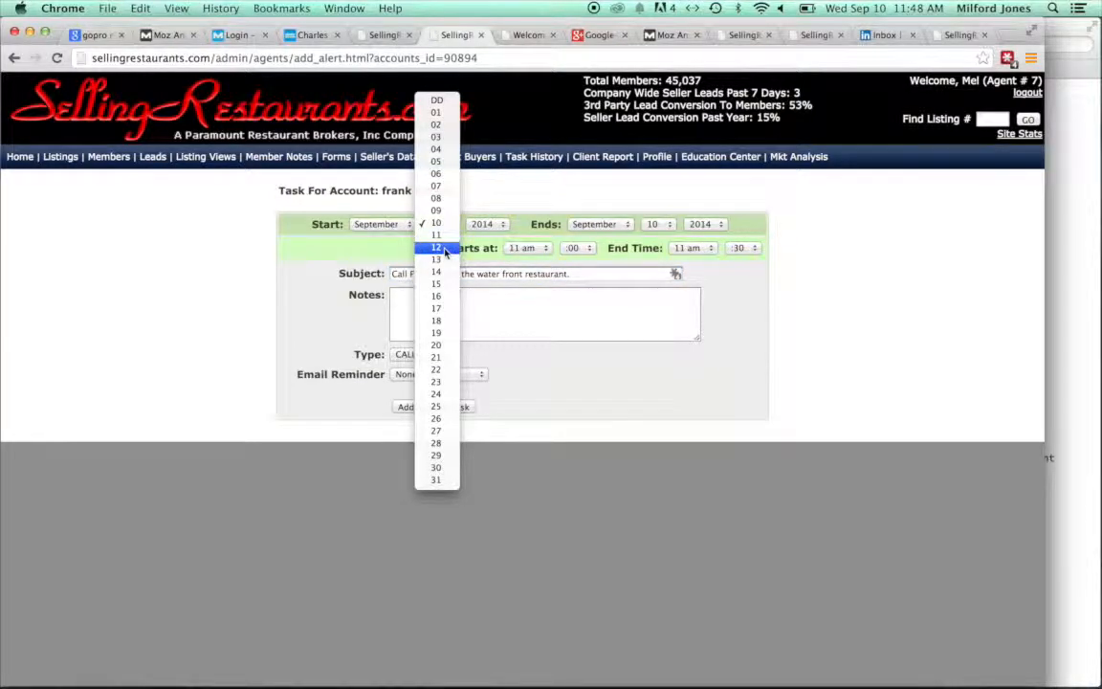
# Schedule the task for September 12 at 09 am with a 5-minutes-before email reminder
pyautogui.click(436, 246)
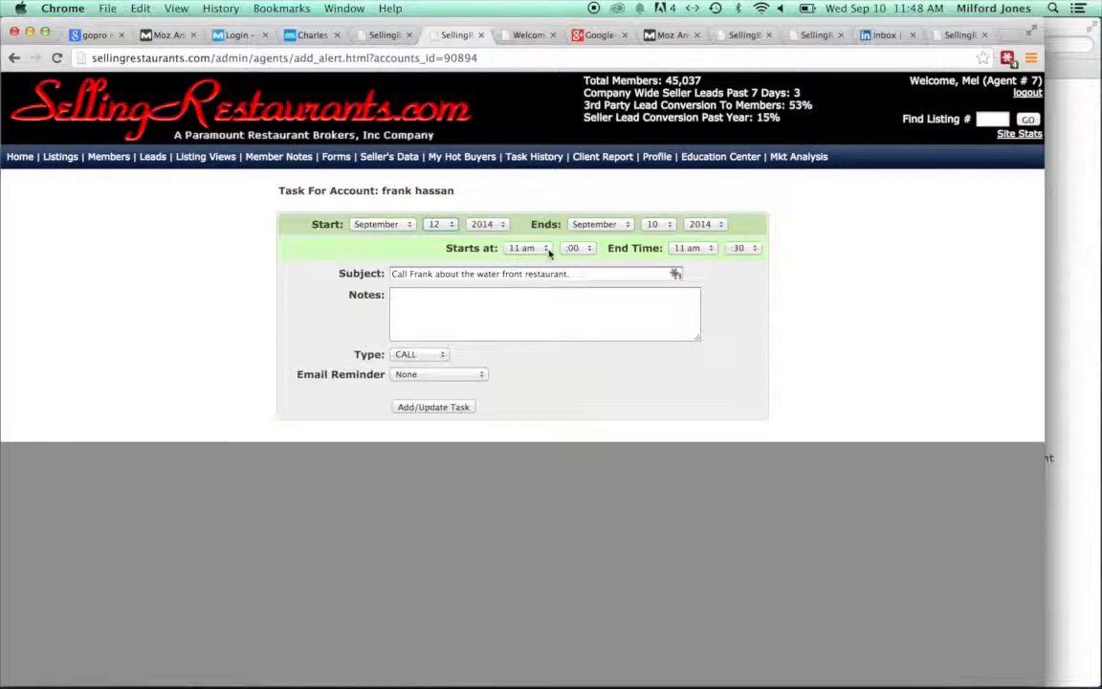
pyautogui.click(525, 248)
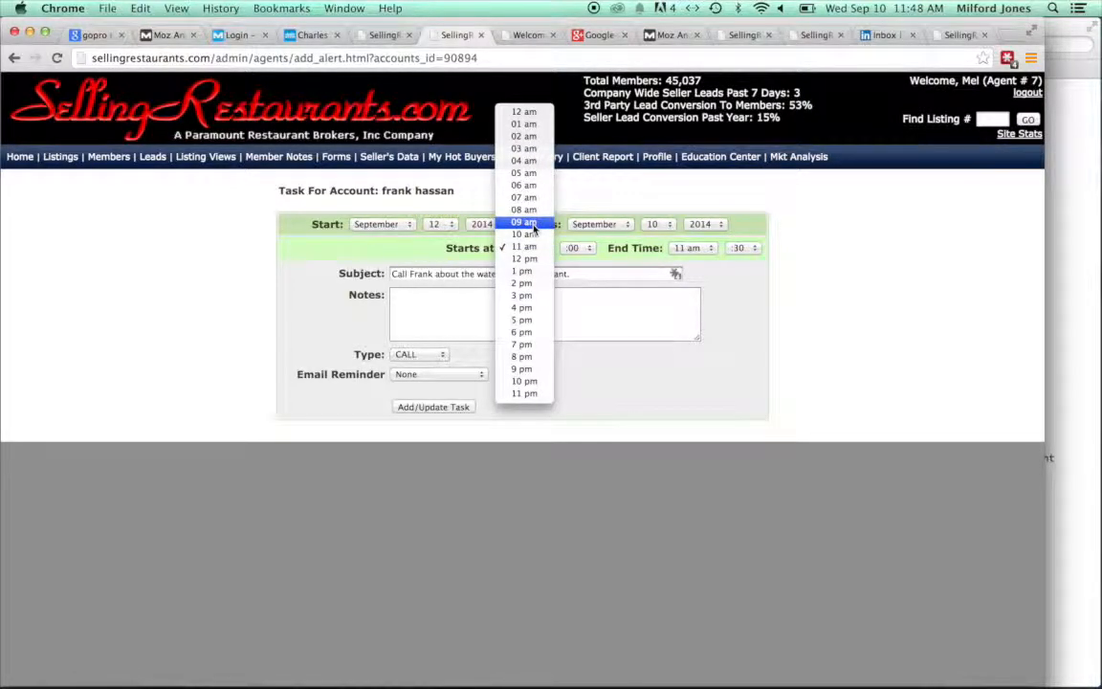
pyautogui.click(523, 222)
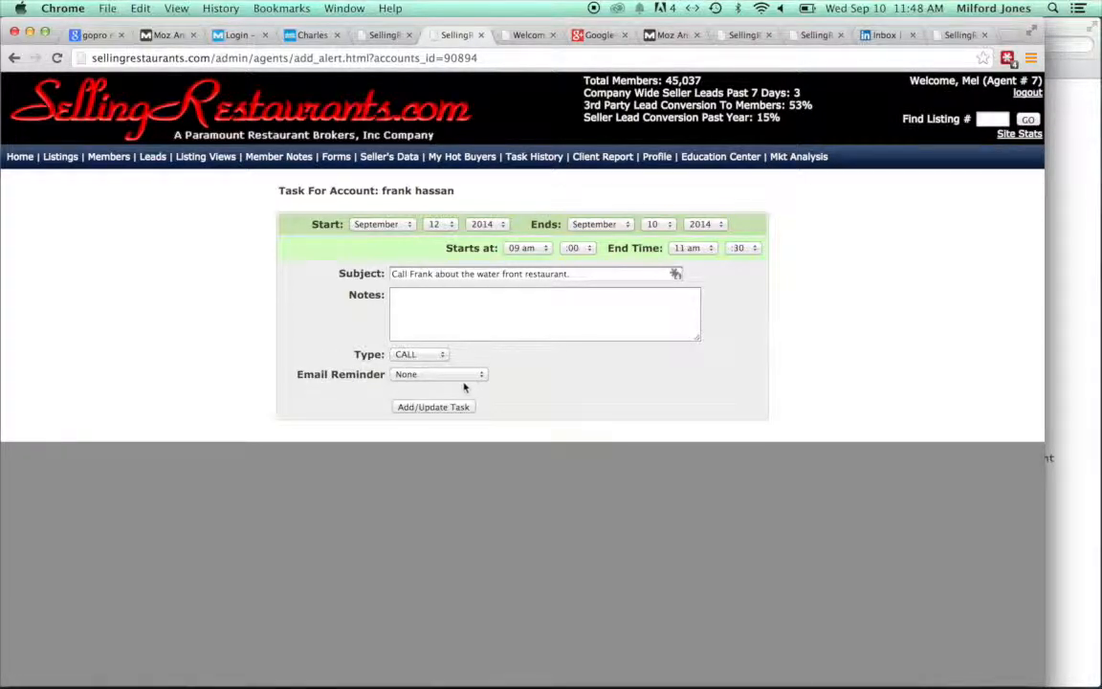
pyautogui.click(438, 373)
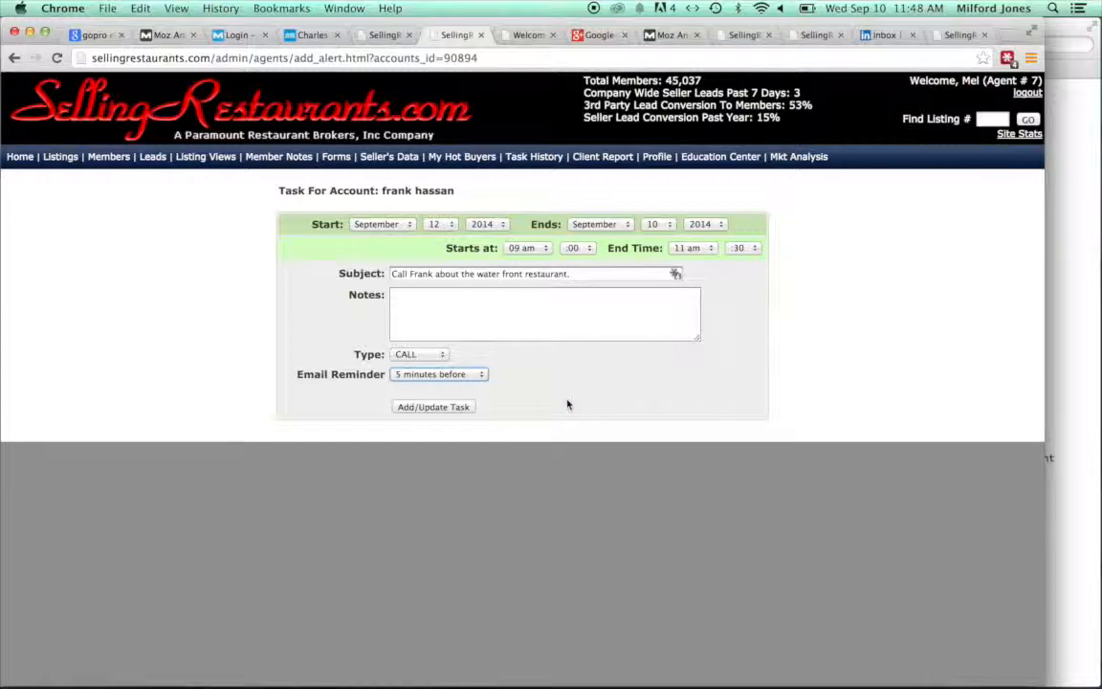
pyautogui.moveTo(507, 405)
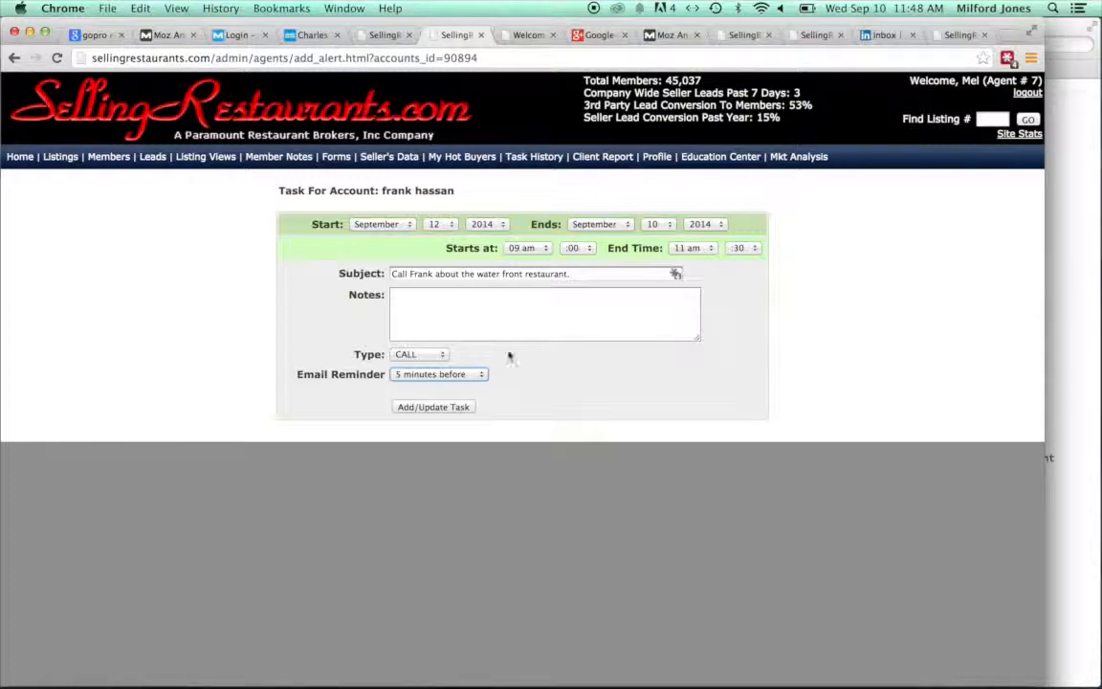
pyautogui.moveTo(525, 176)
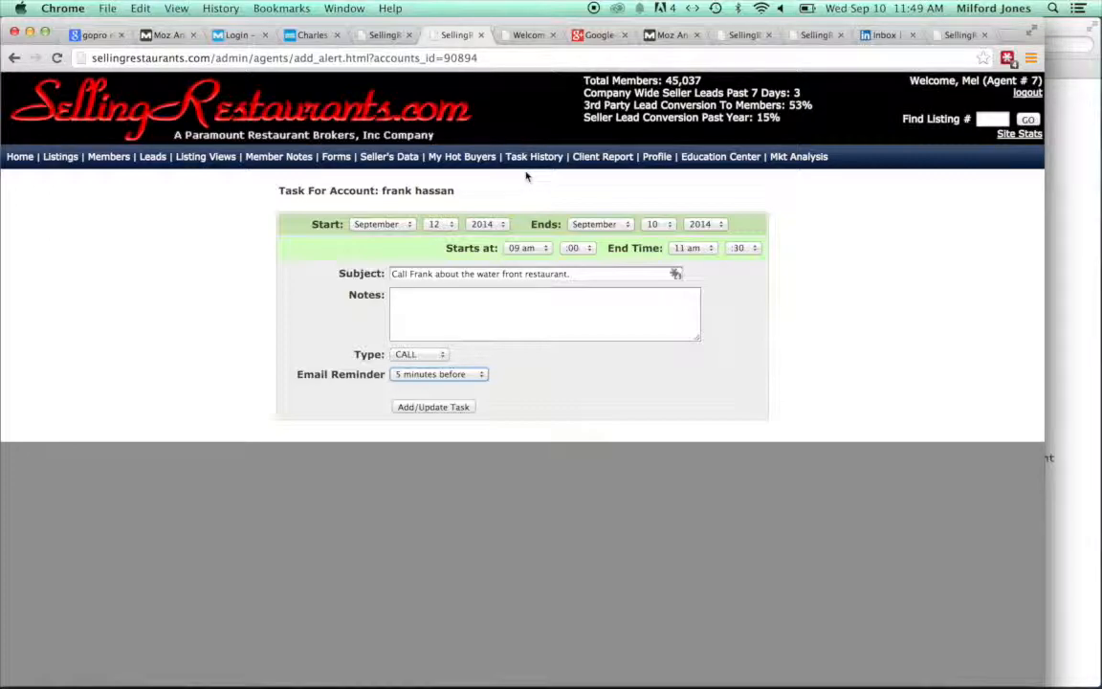